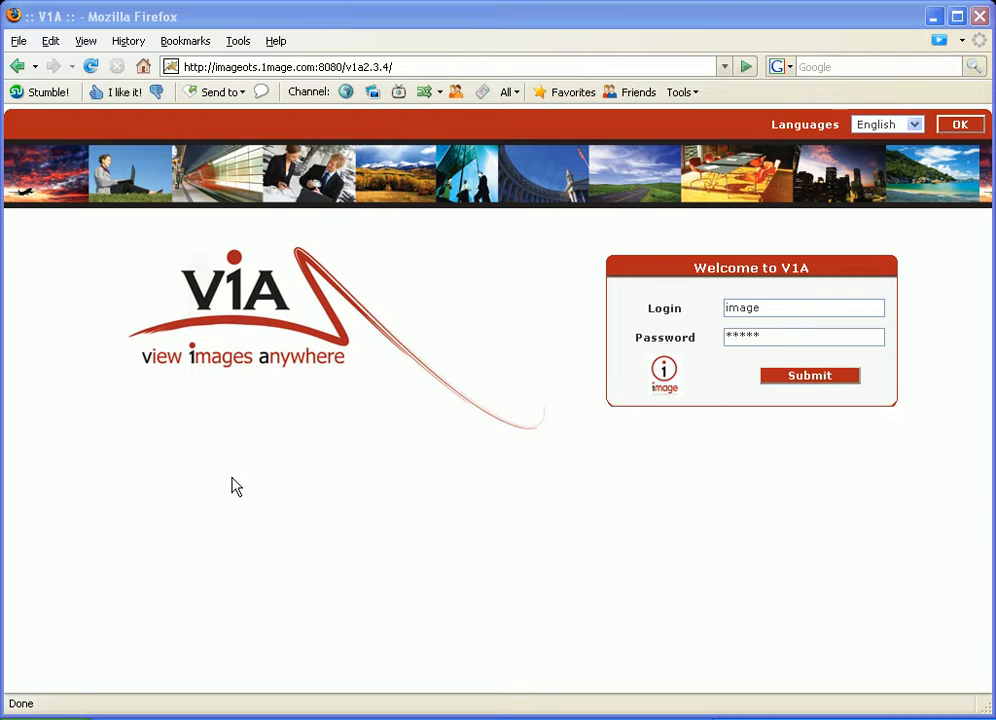
mouse_move(372, 386)
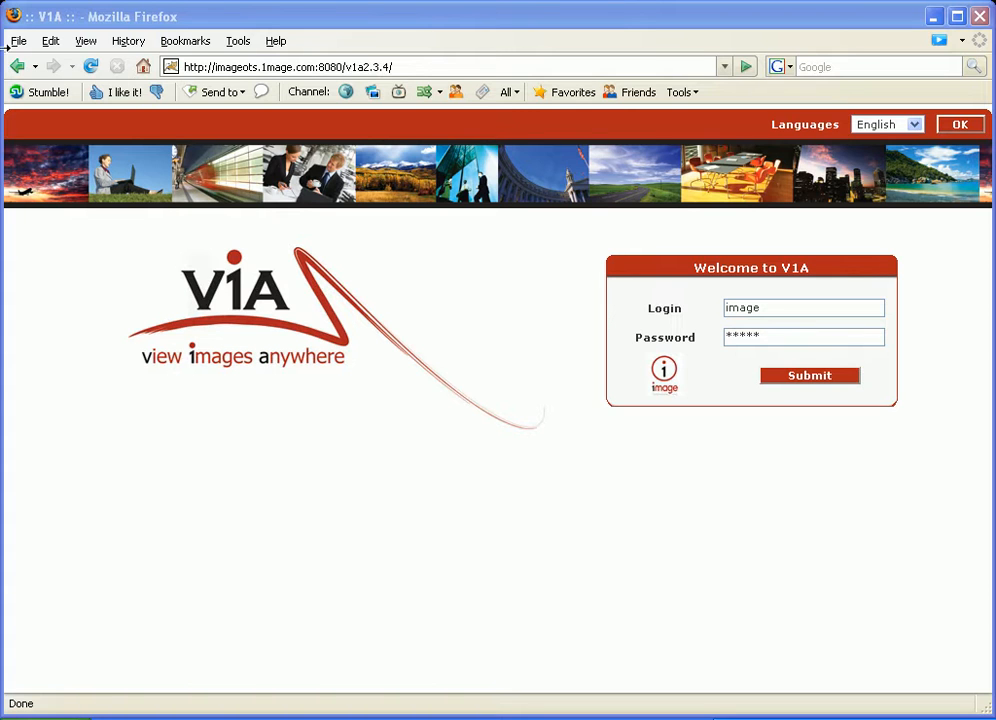
mouse_move(12, 32)
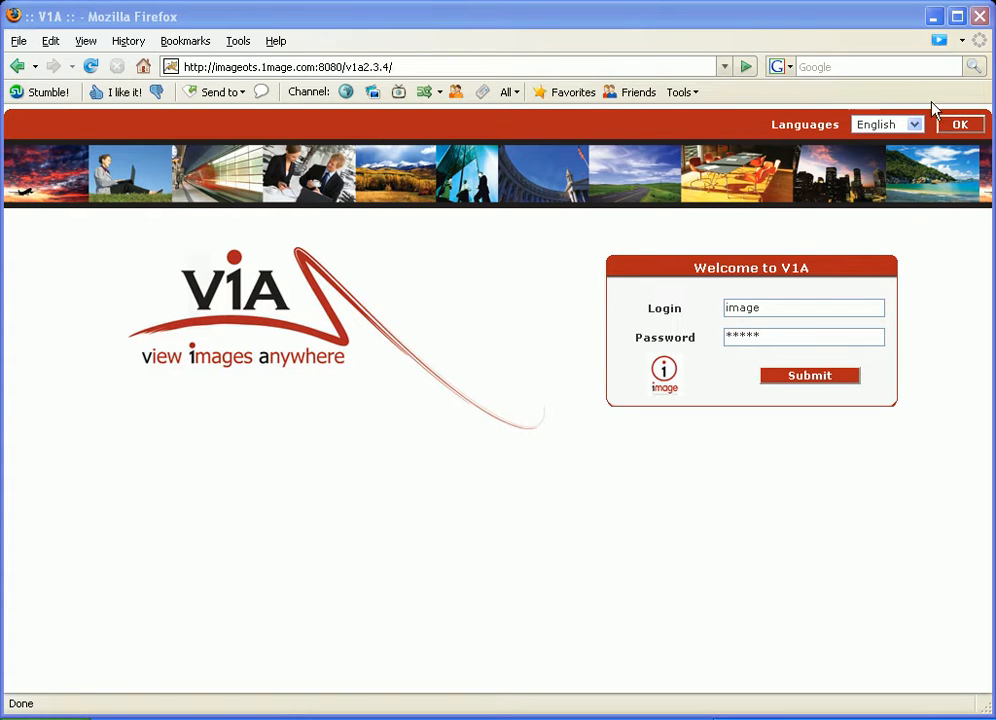
Switch the V1A interface language to Spanish, then back to English.
left_click(884, 124)
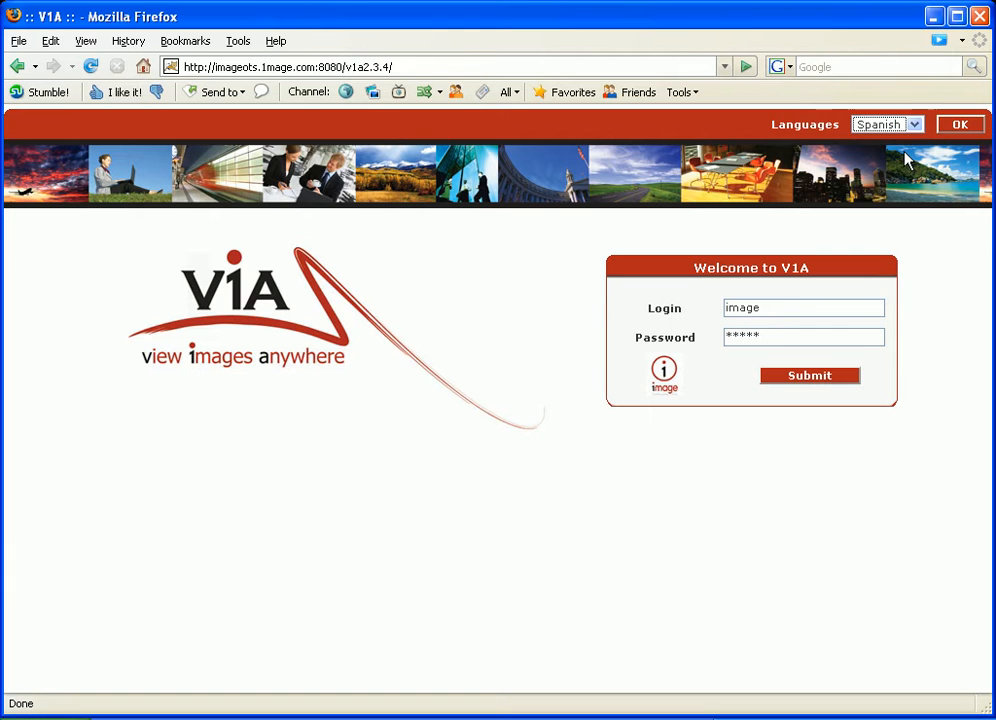
left_click(960, 124)
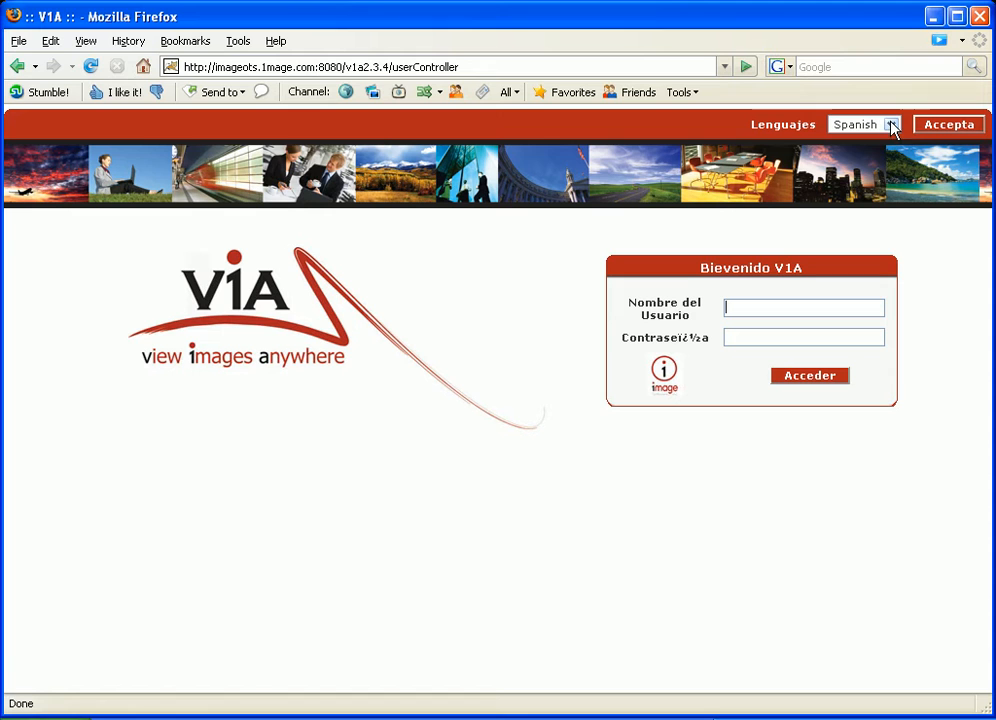
left_click(888, 124)
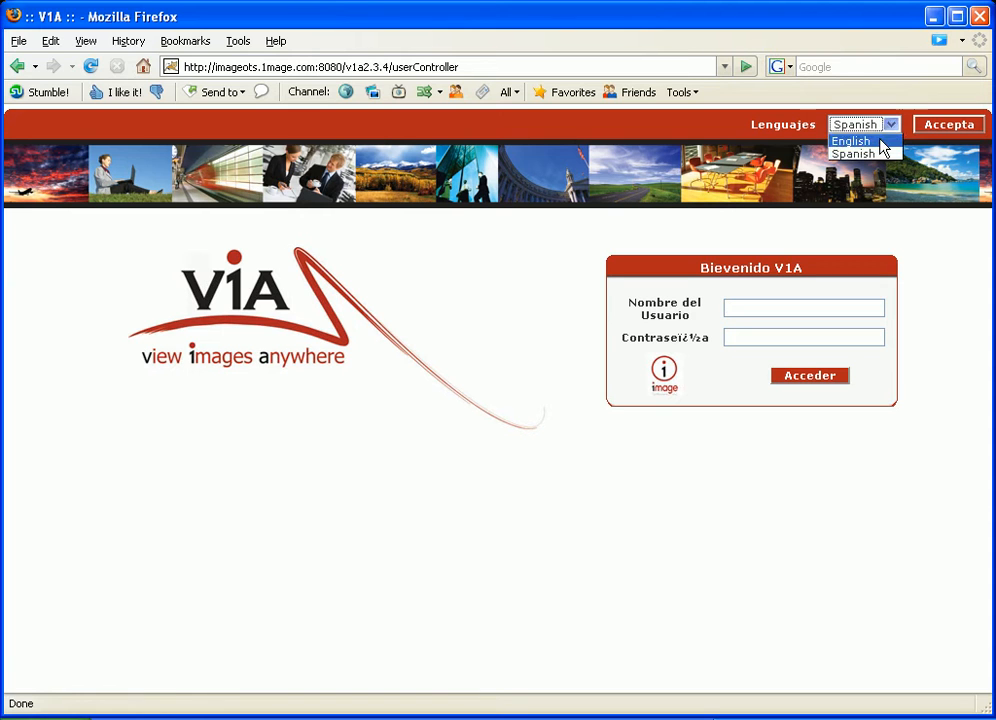
left_click(850, 140)
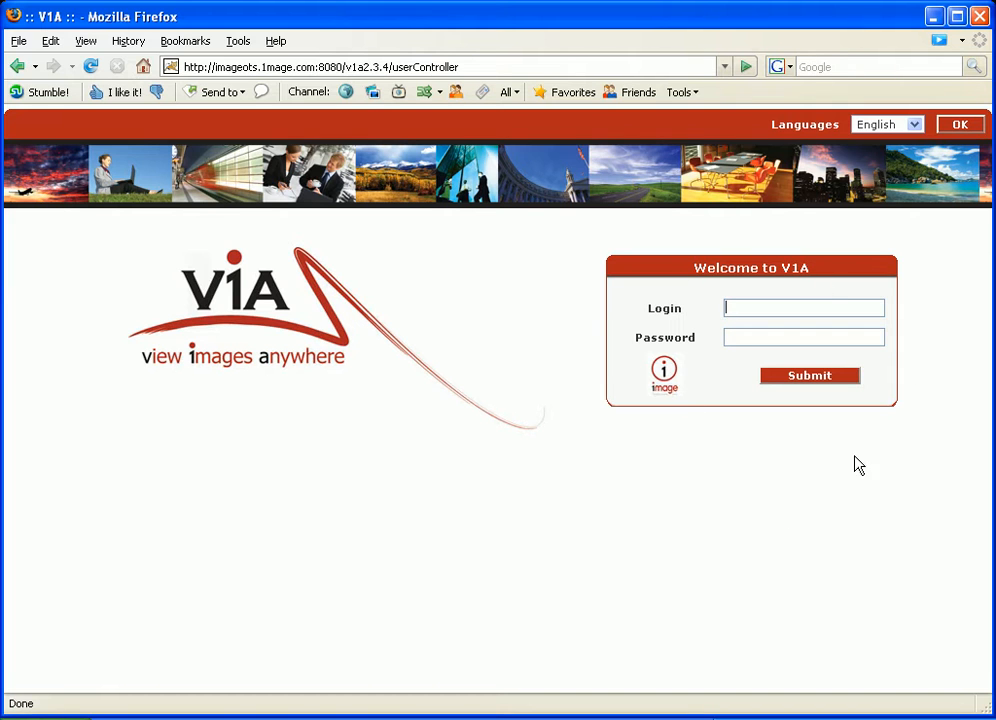
mouse_move(544, 524)
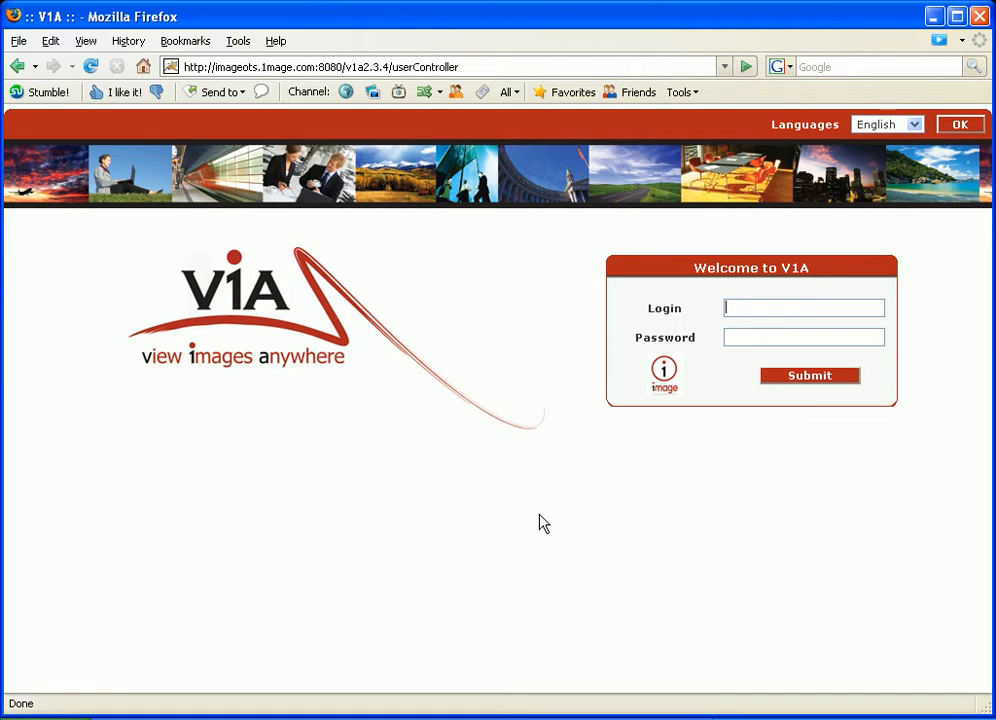
Log in with the suggested name and choose the Accounts Payable category with all three document types.
type("i")
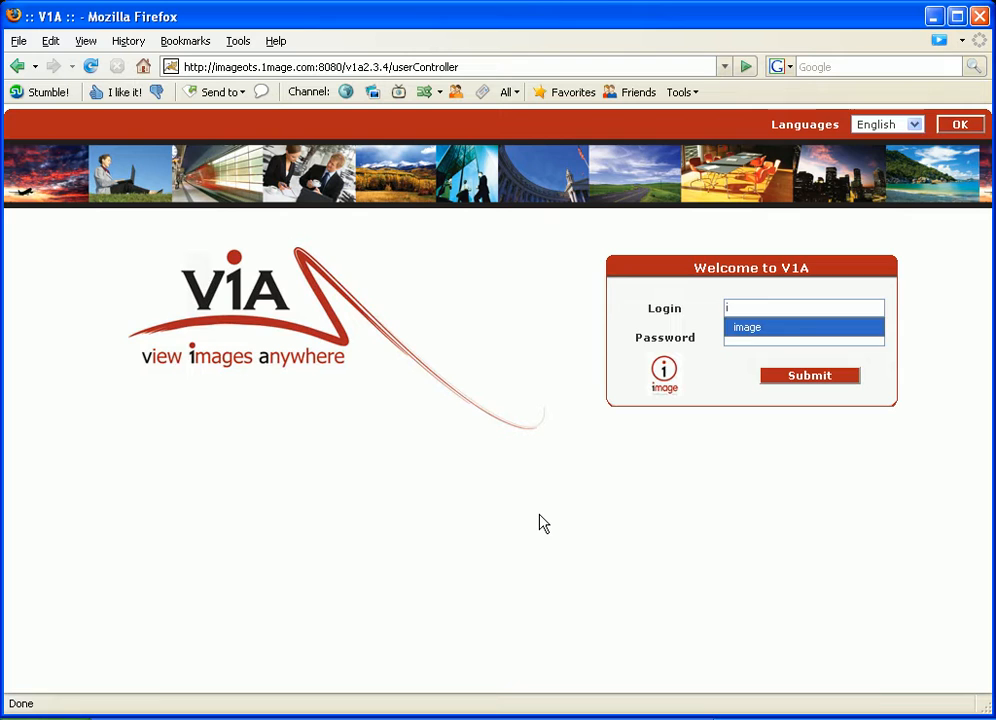
left_click(808, 376)
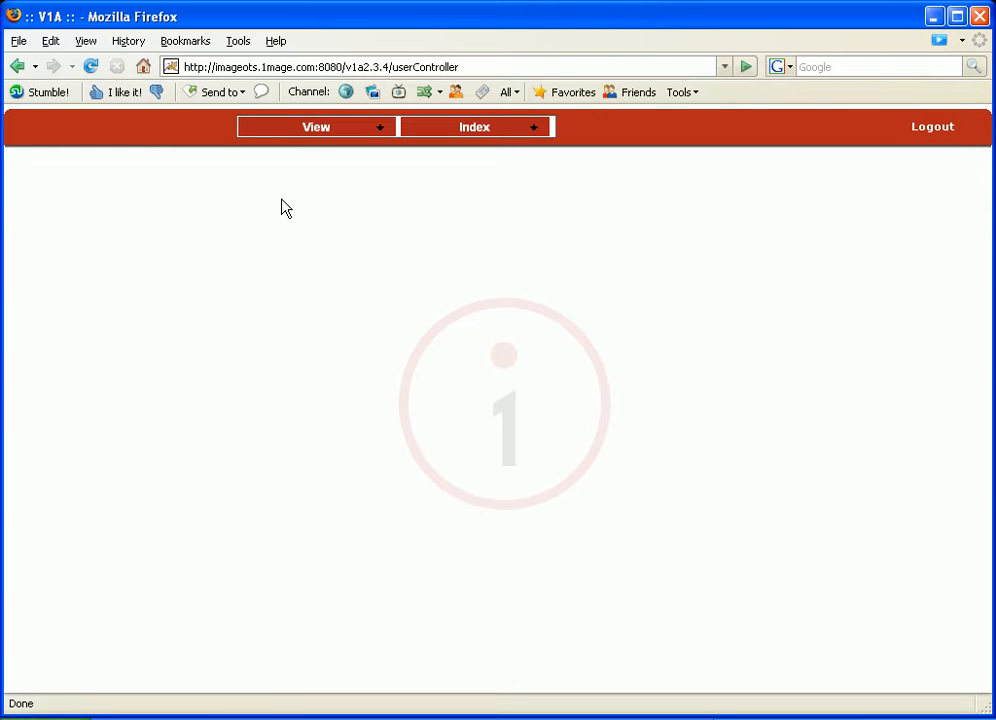
left_click(316, 126)
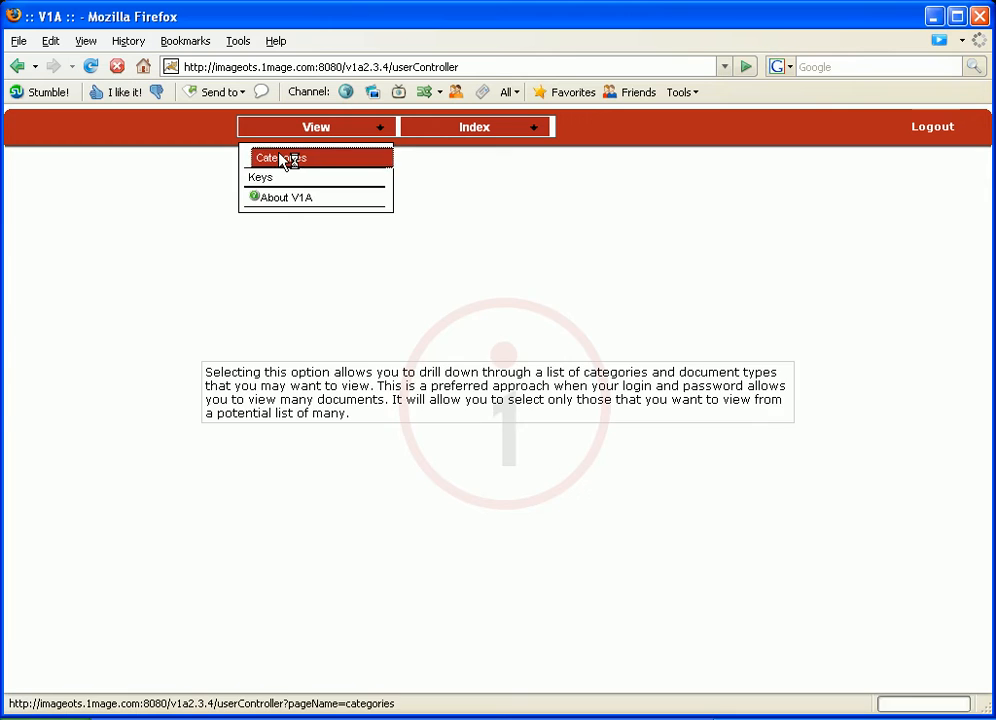
left_click(280, 158)
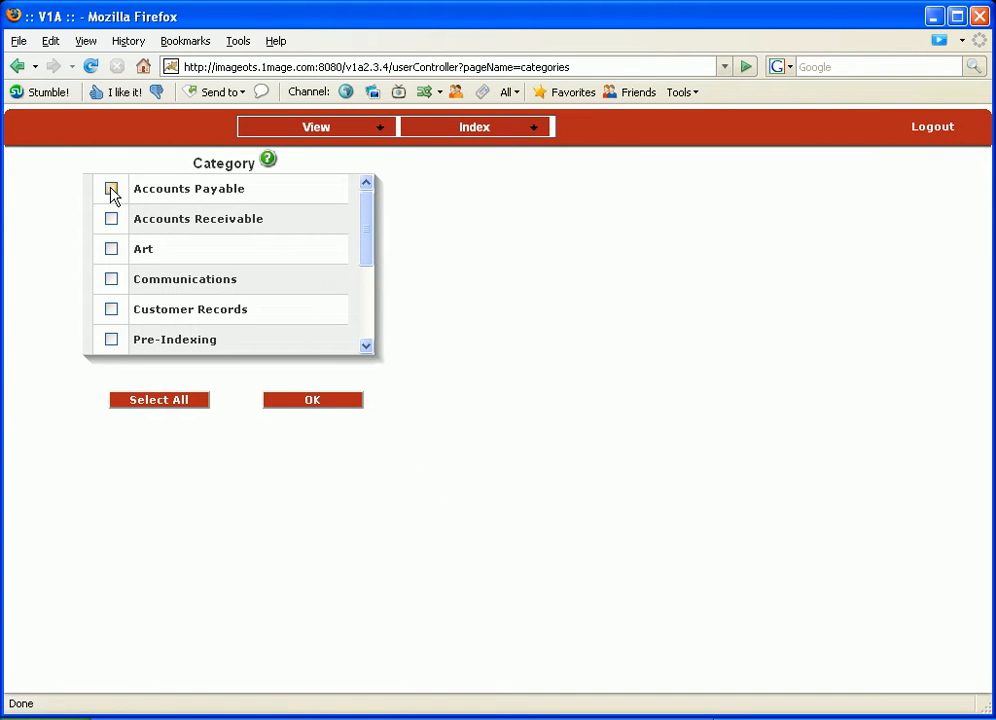
left_click(112, 188)
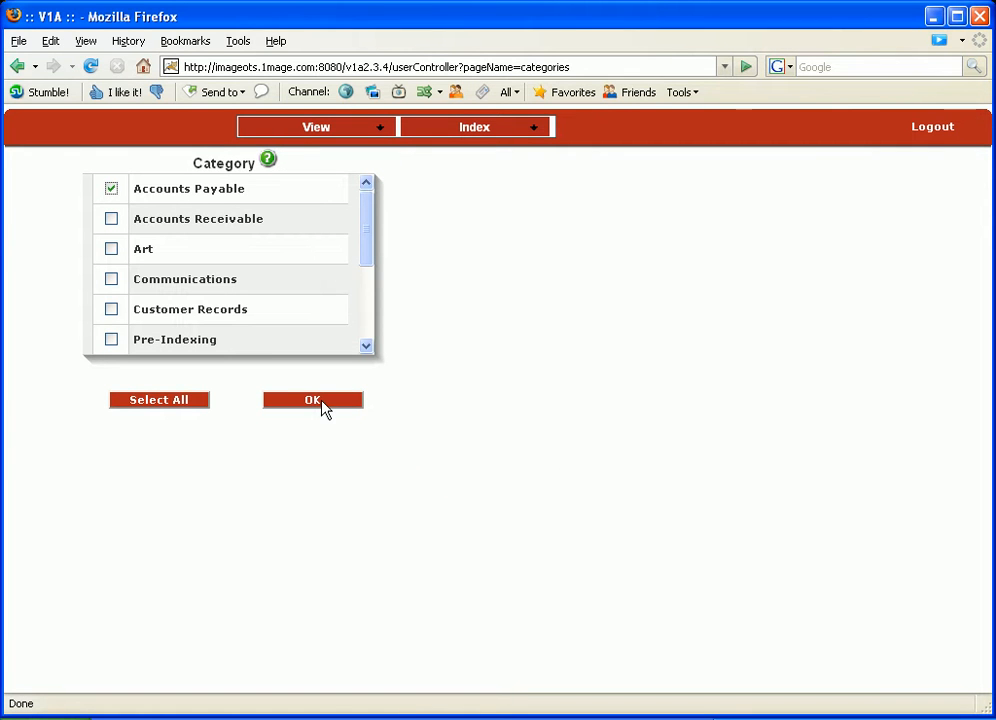
left_click(312, 400)
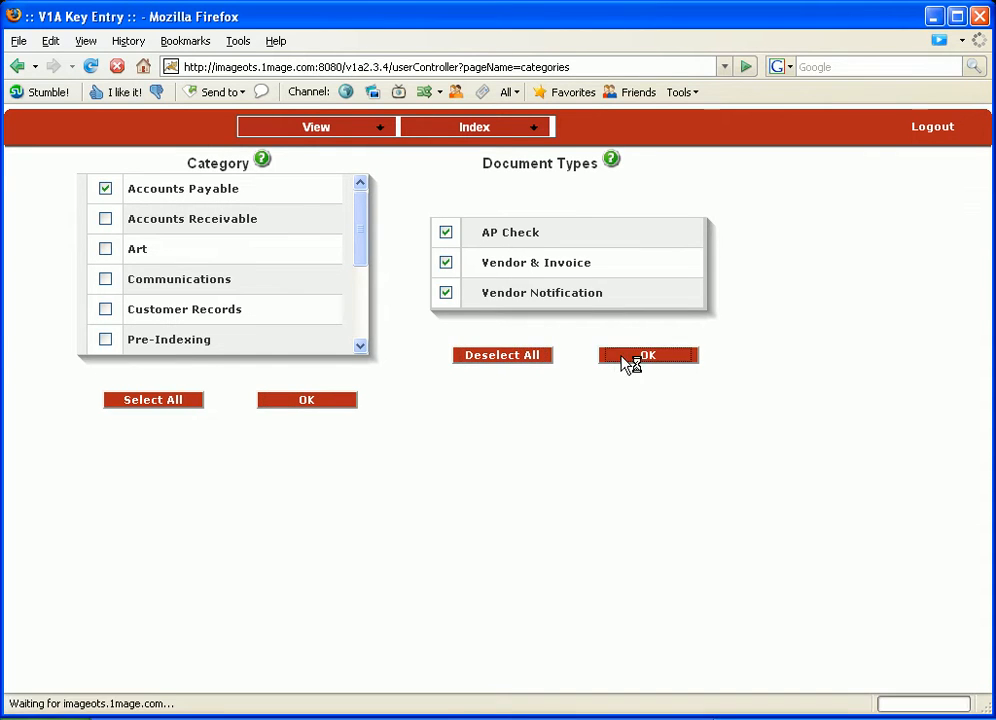
left_click(648, 356)
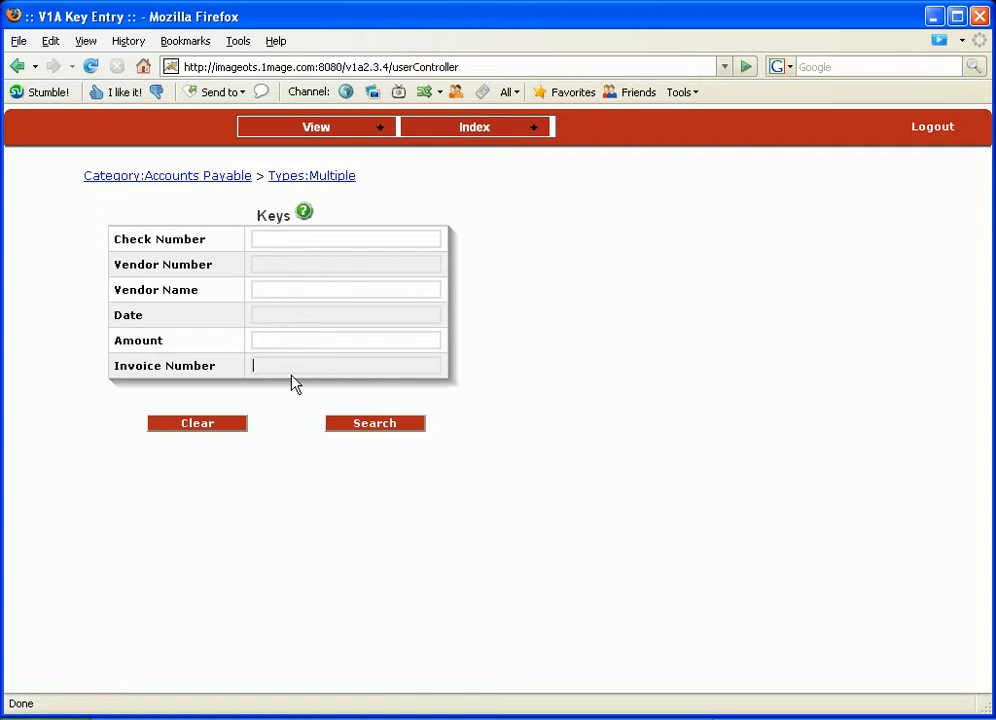
Search Accounts Payable documents for Invoice Number 1234.
type("1234")
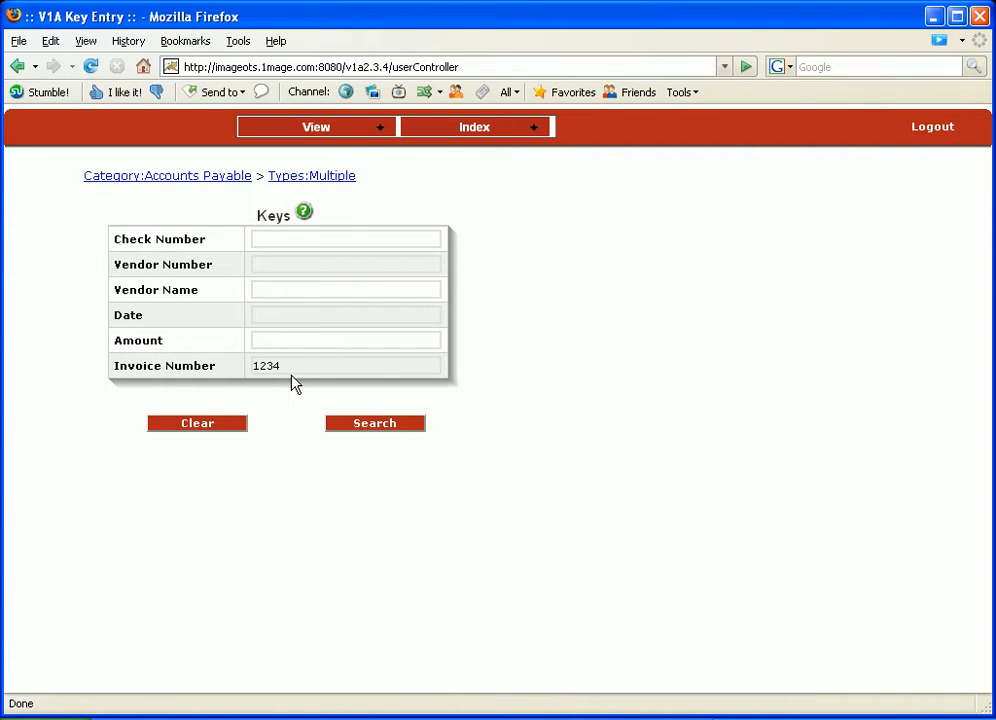
left_click(376, 422)
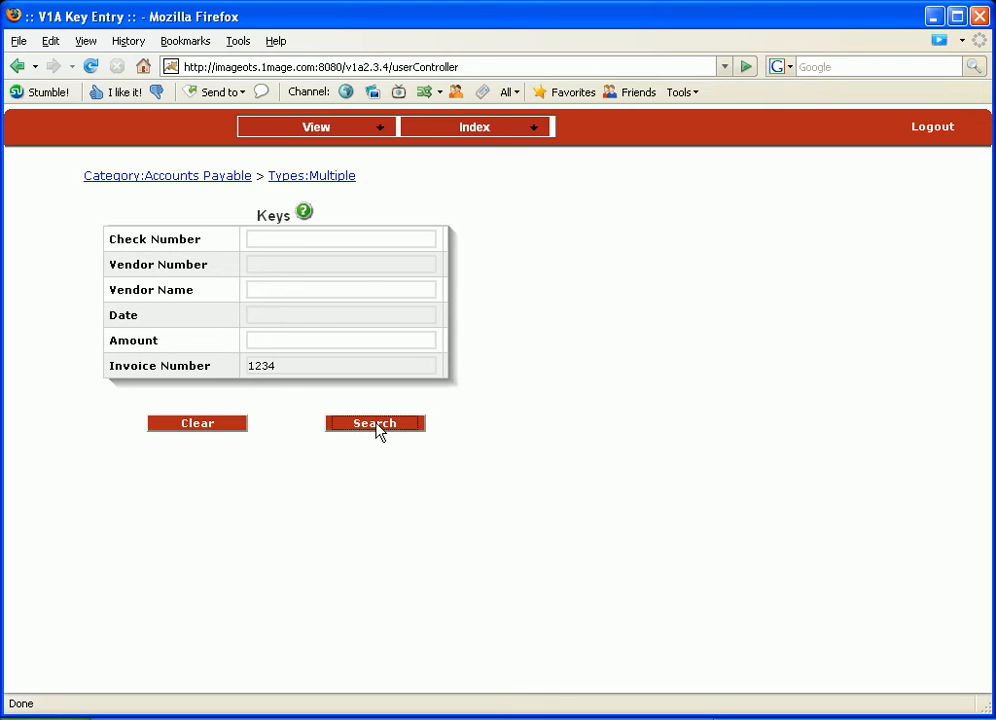
left_click(376, 424)
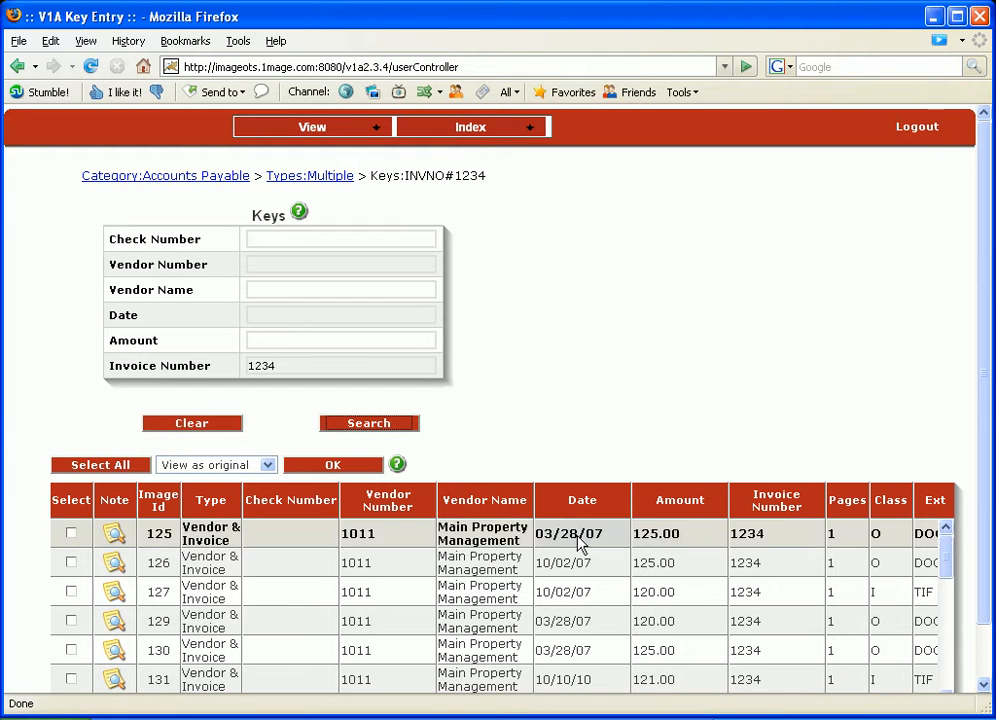
Mark image 131 in the invoice 1234 results and choose View as PDF.
scroll("down", 3)
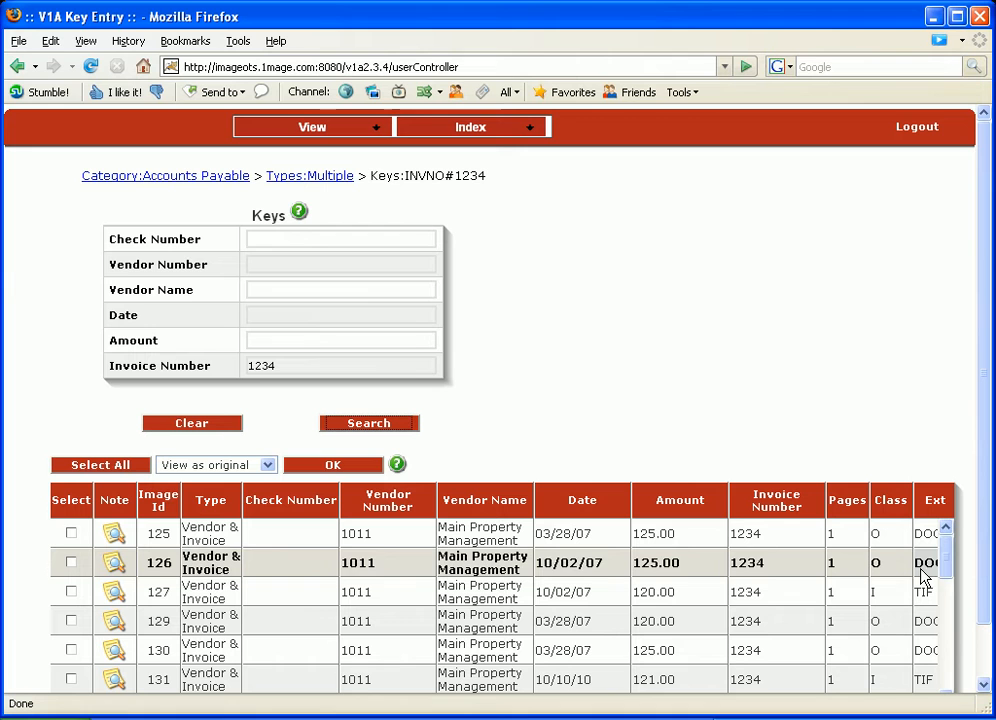
scroll("down", 3)
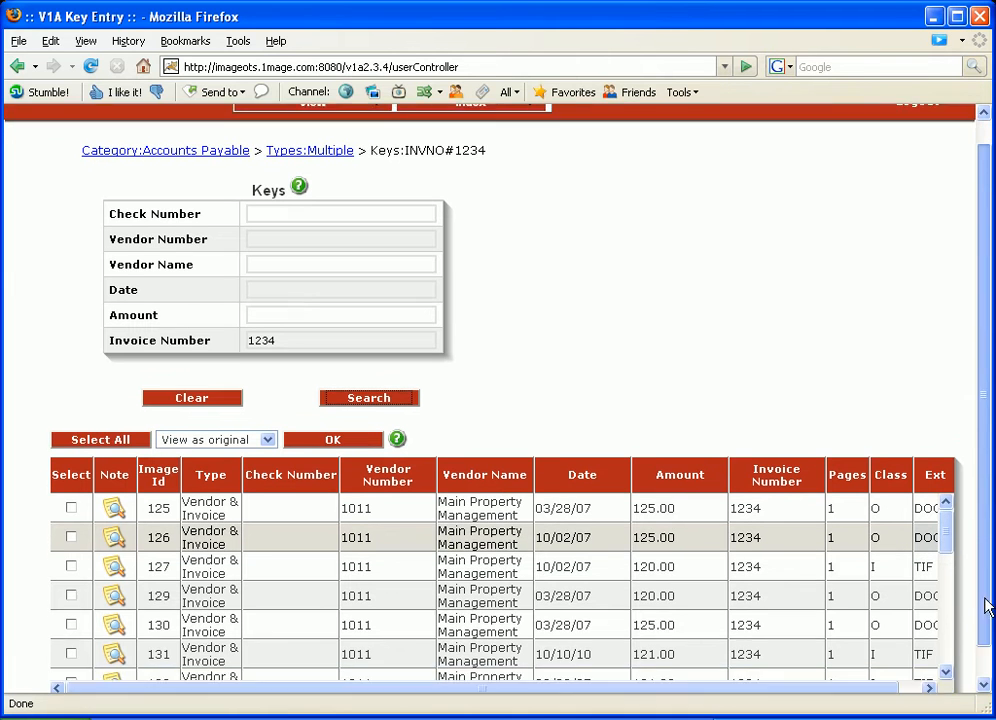
scroll("down", 3)
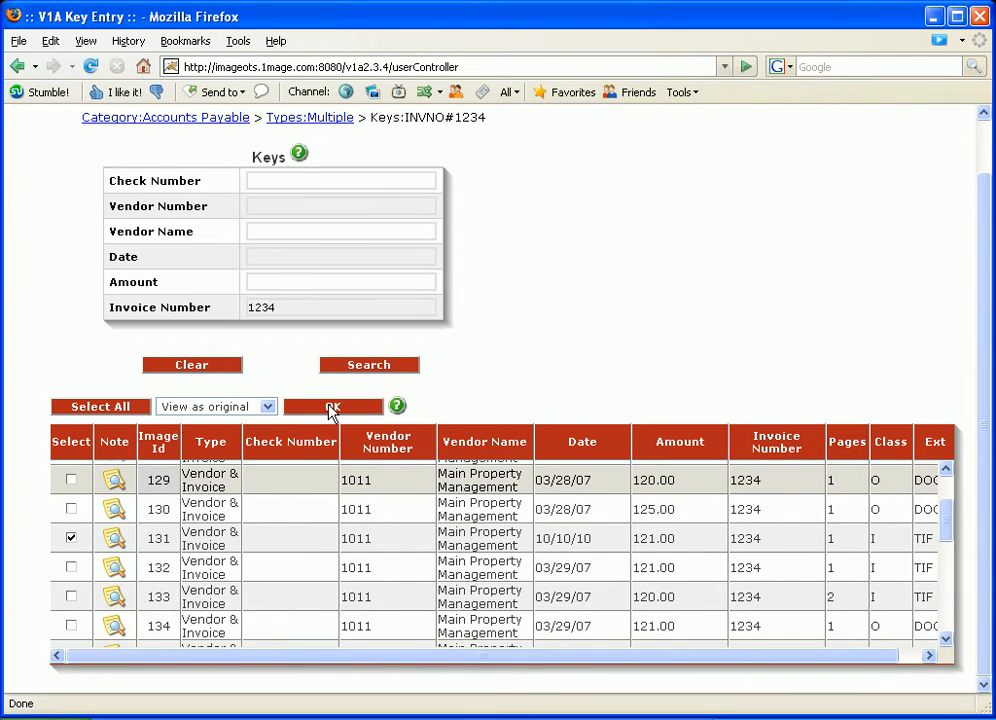
left_click(332, 406)
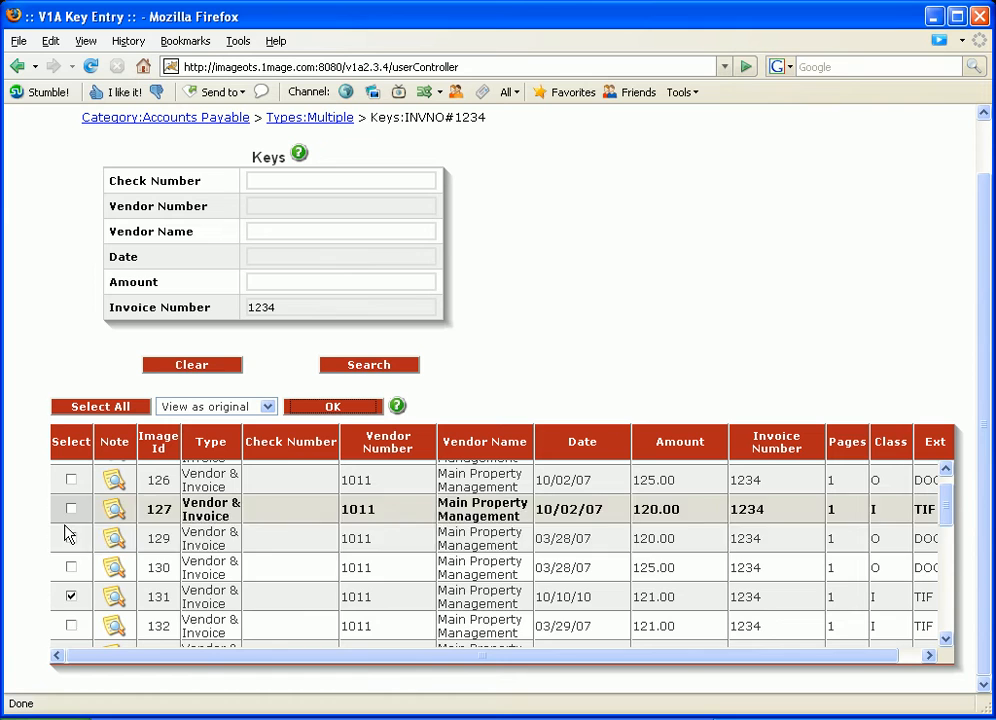
scroll("down", 3)
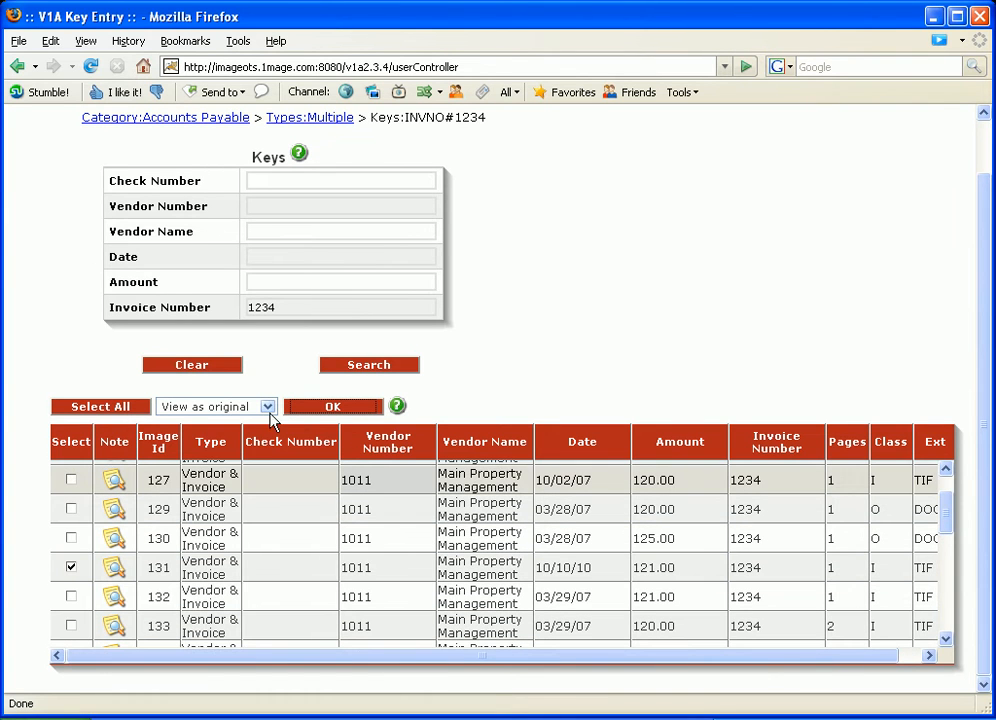
left_click(216, 406)
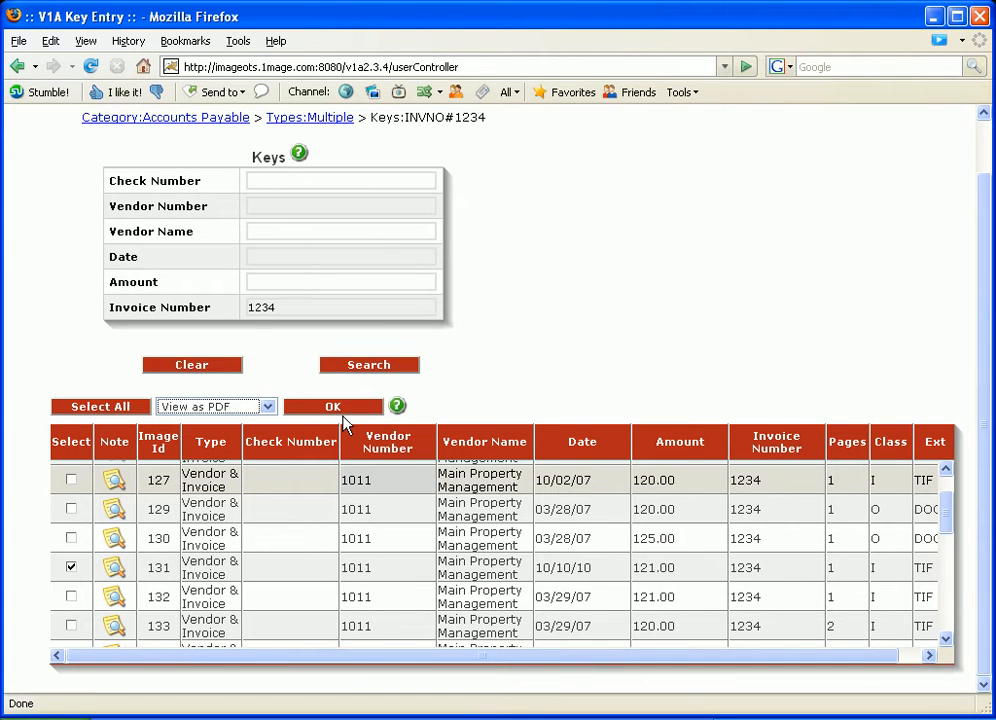
left_click(332, 408)
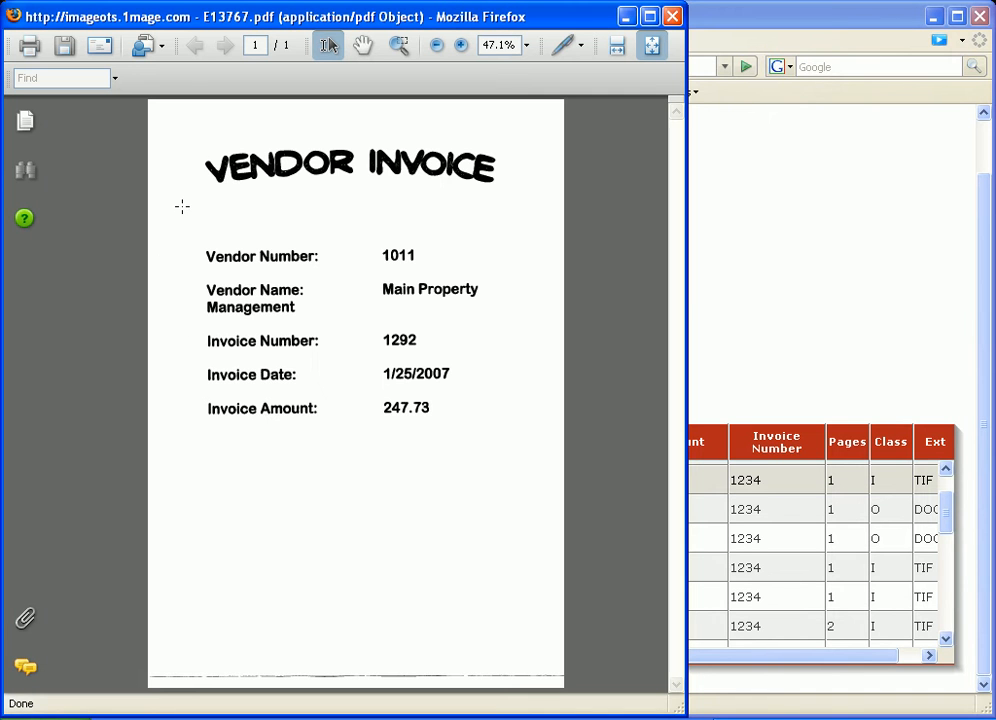
mouse_move(428, 636)
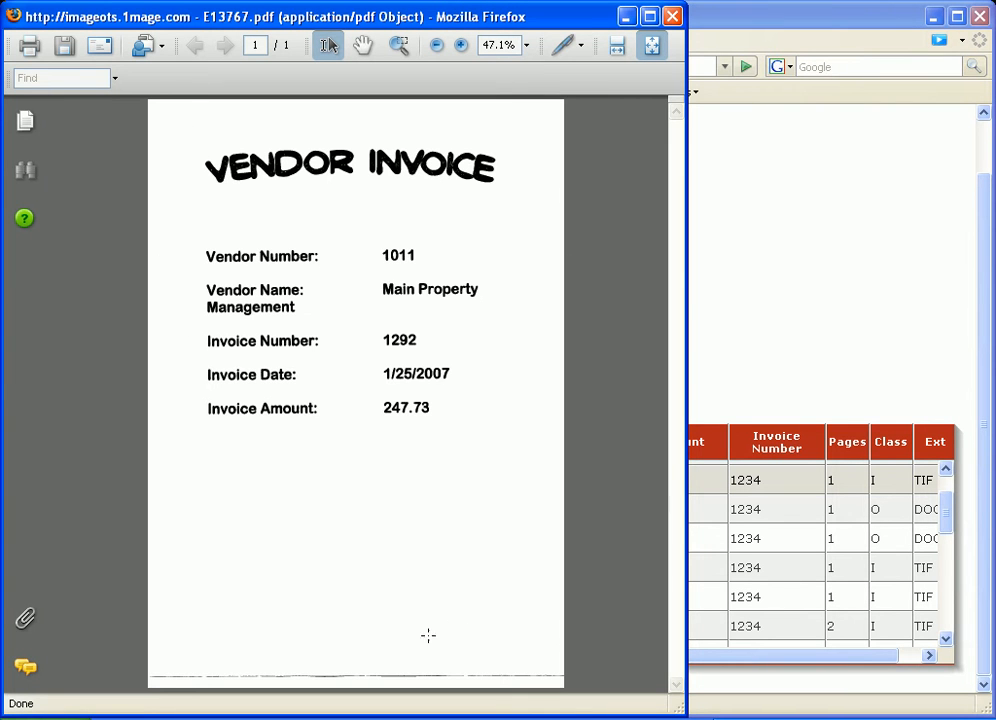
mouse_move(28, 46)
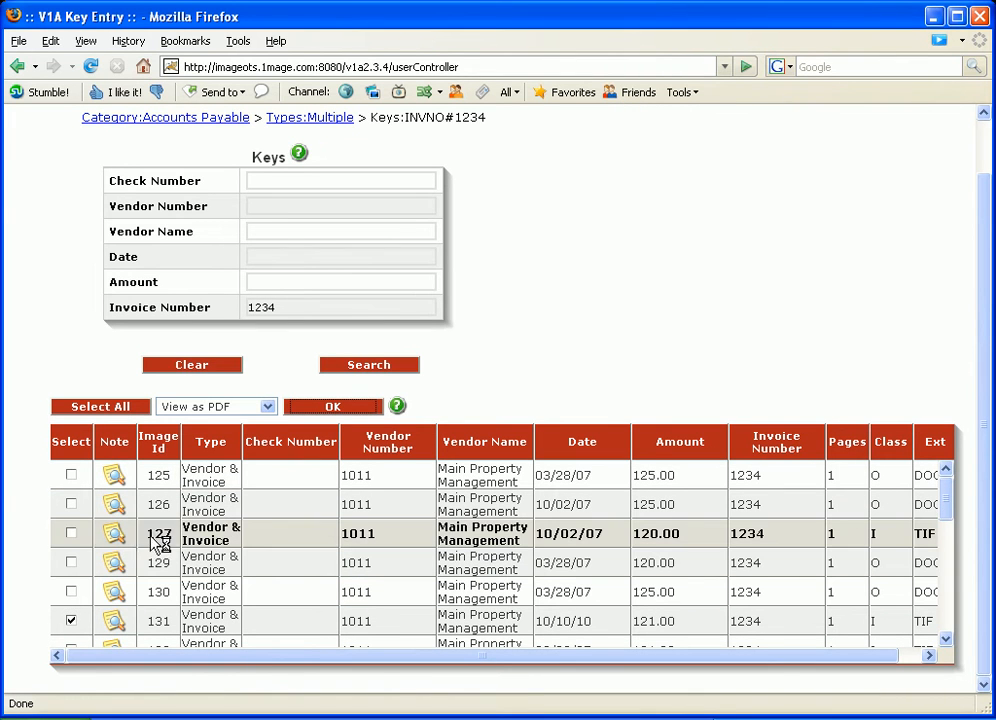
Add image 127 and view images 127 and 131 as one combined two-page PDF, then close it.
left_click(72, 532)
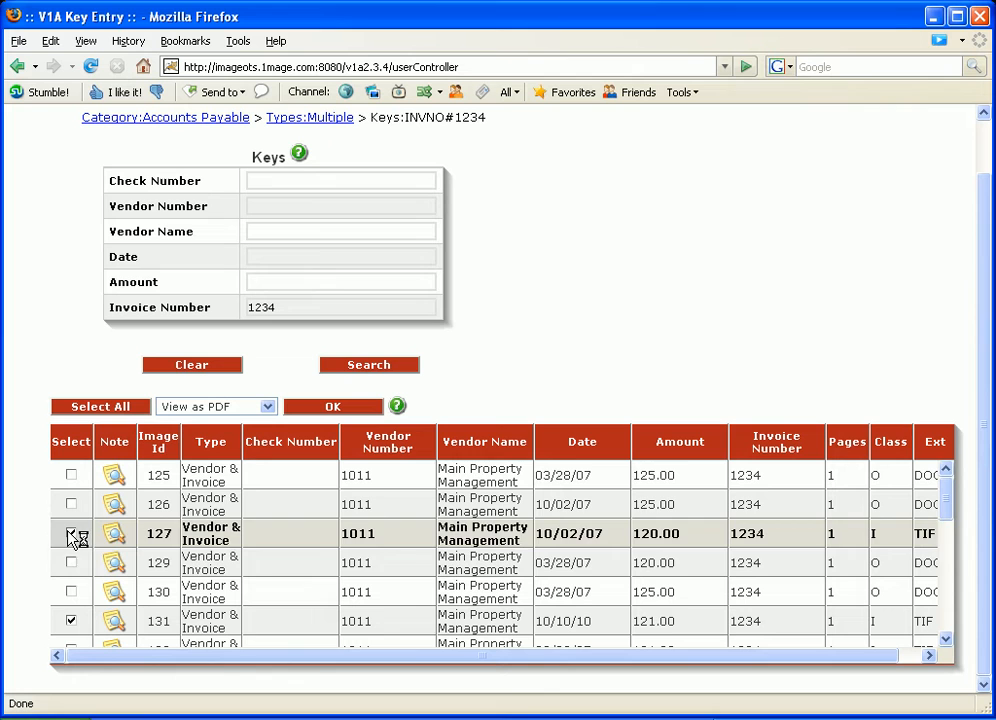
left_click(72, 532)
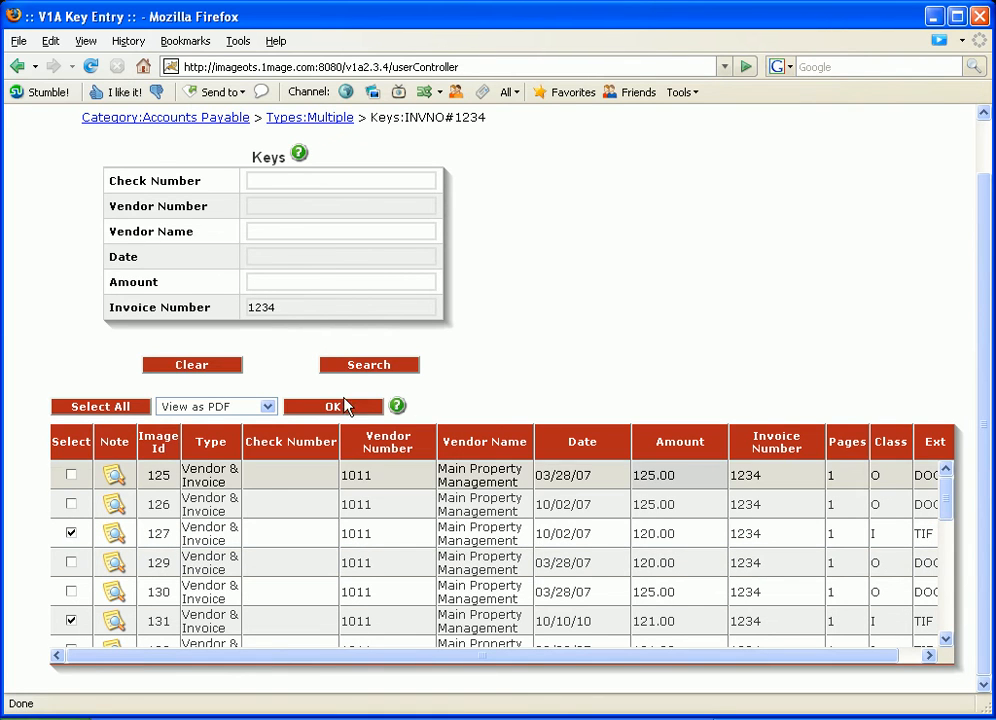
left_click(216, 406)
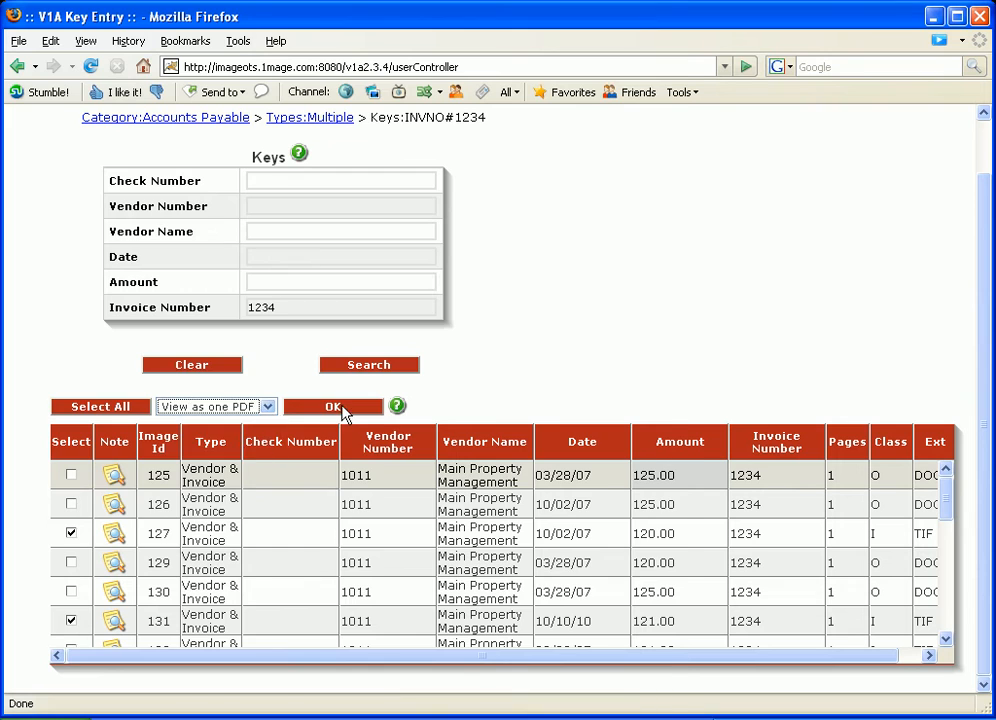
left_click(332, 408)
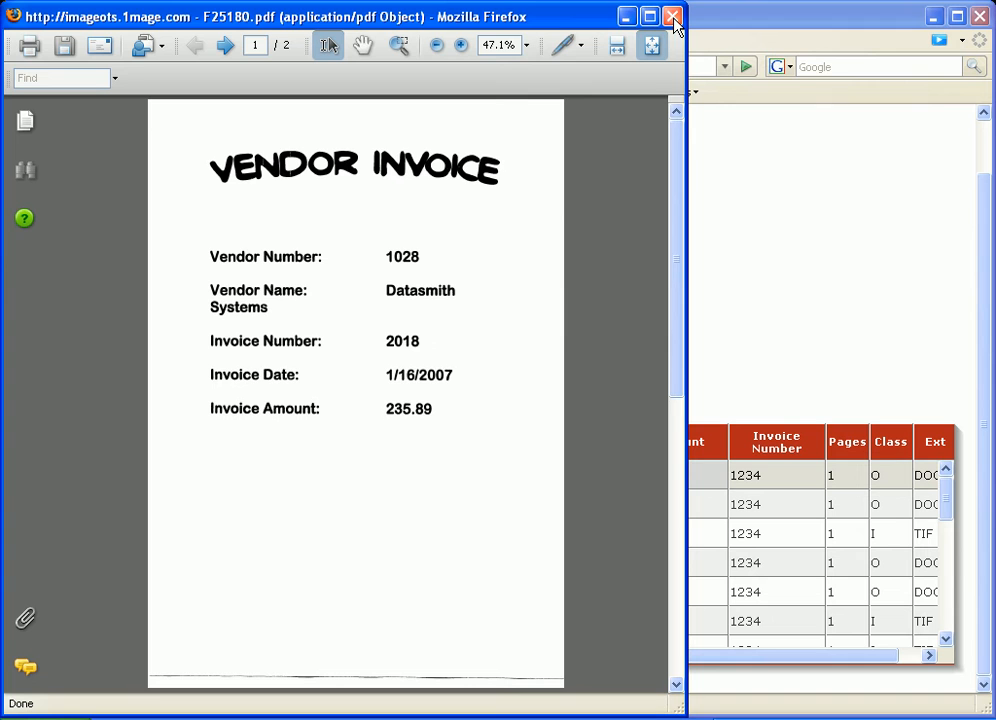
left_click(672, 16)
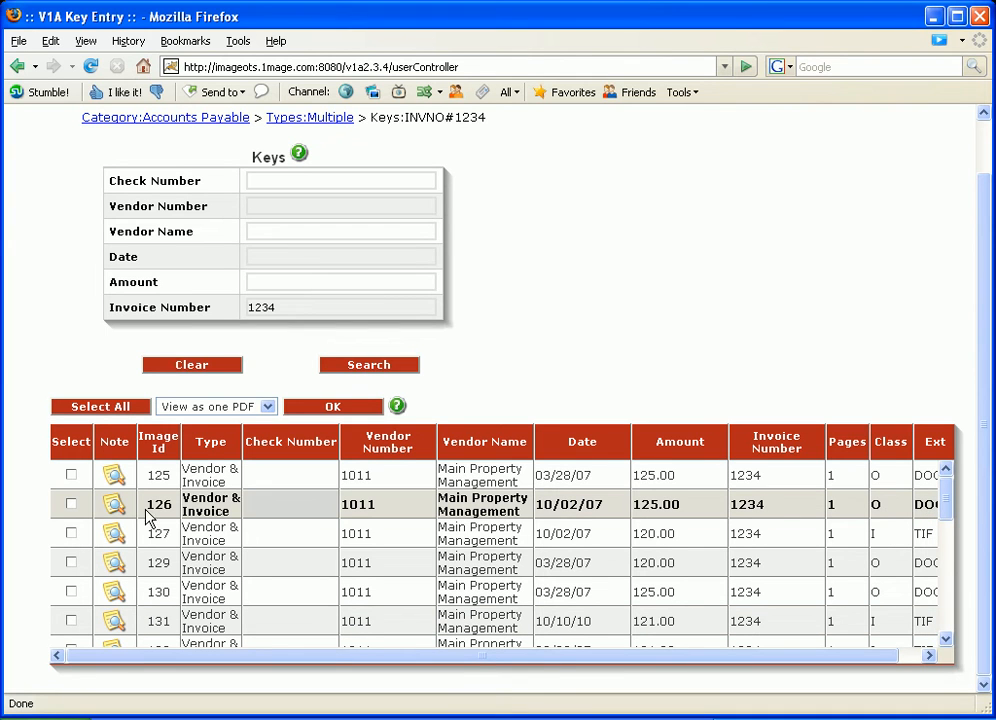
Mark image 126 and request it in its original format, offering testfile_126.doc.
left_click(72, 504)
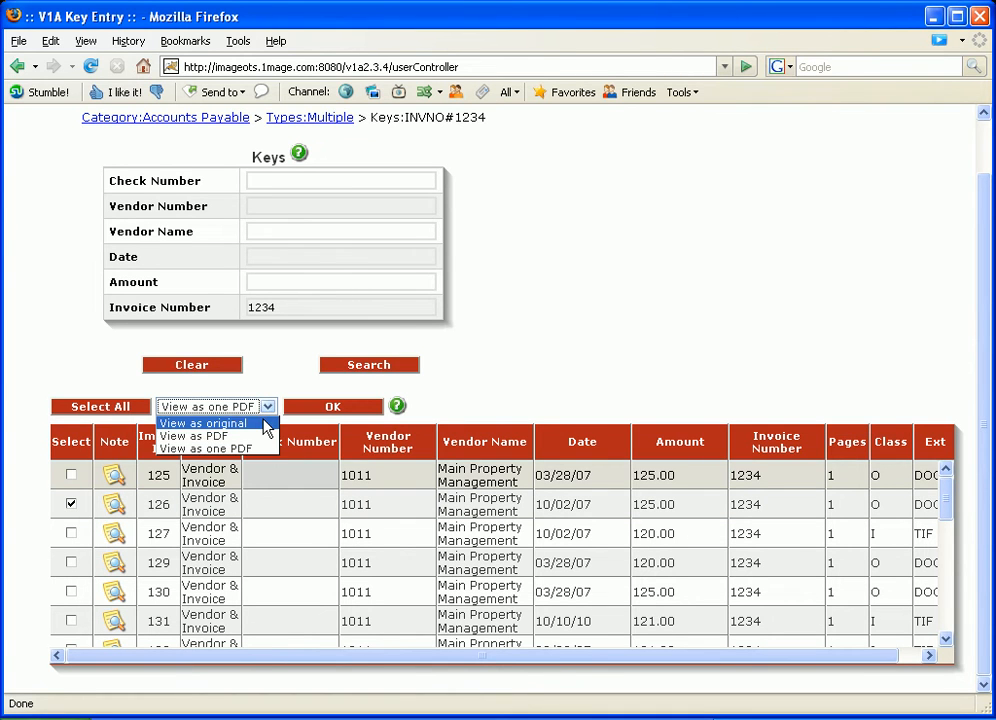
left_click(204, 422)
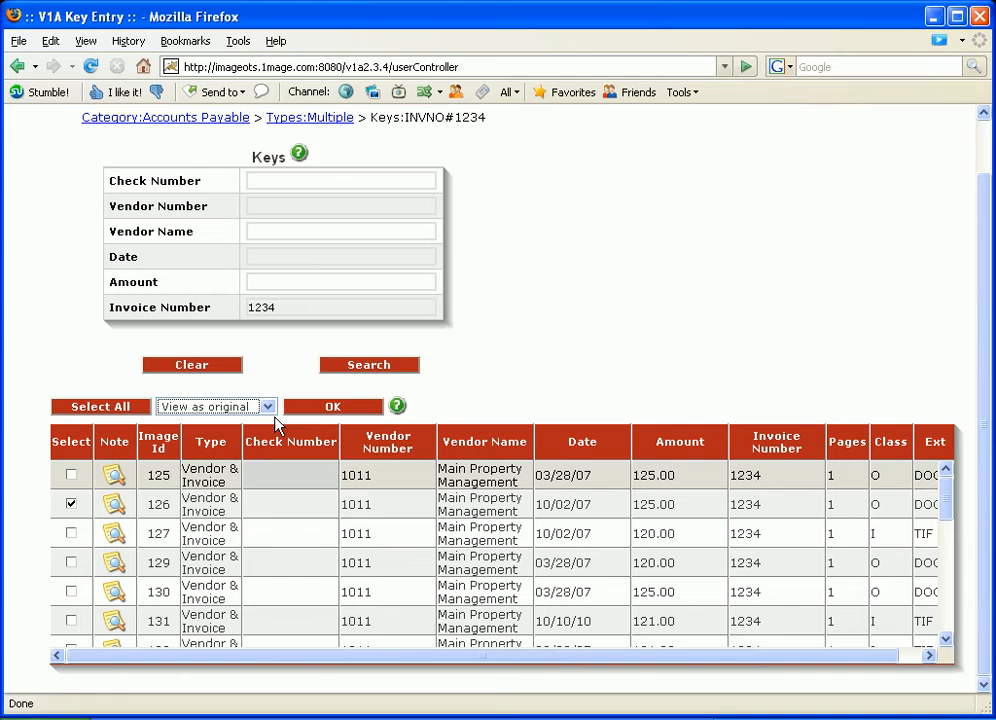
left_click(332, 406)
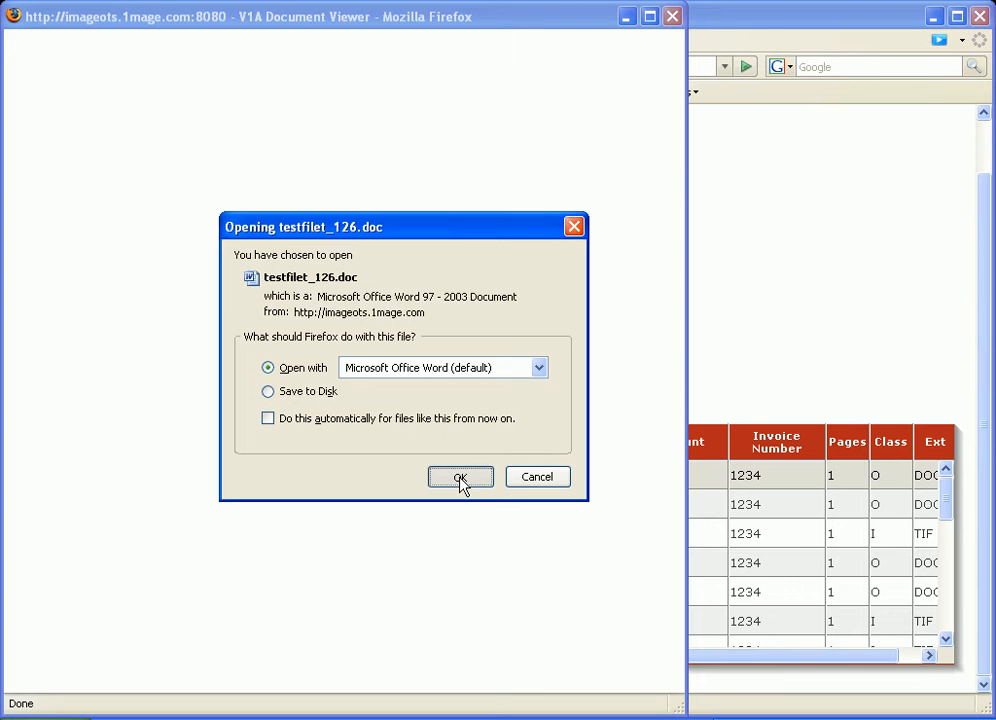
Open testfile_126.doc with Microsoft Office Word and return to the invoice 1234 results.
left_click(460, 476)
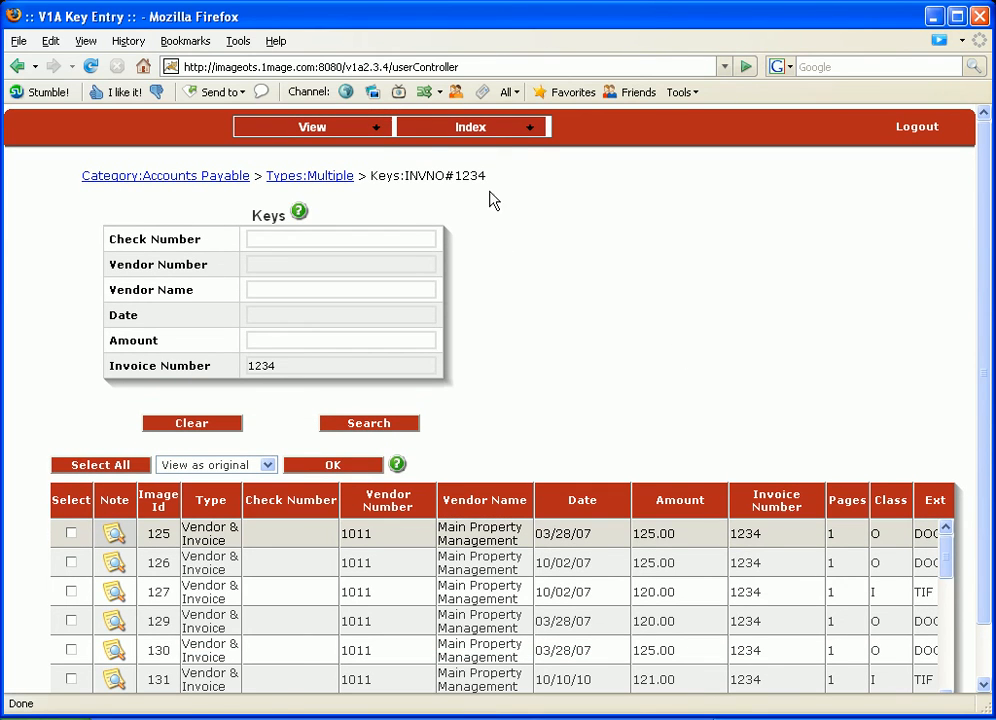
Start indexing a new document under the Art category and Art document type.
left_click(470, 126)
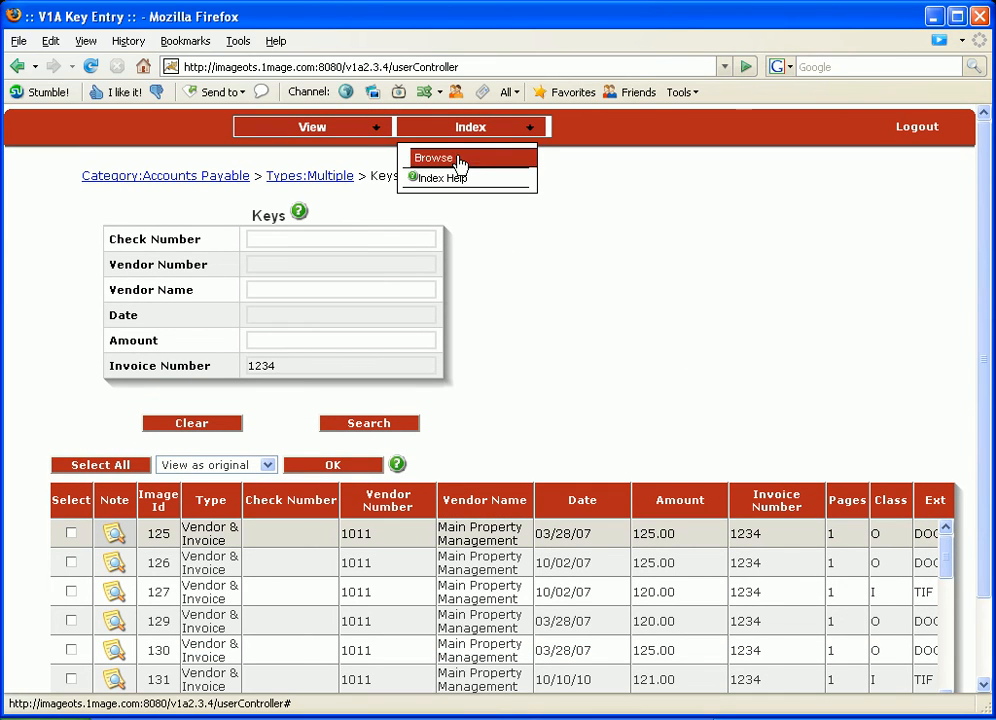
left_click(432, 158)
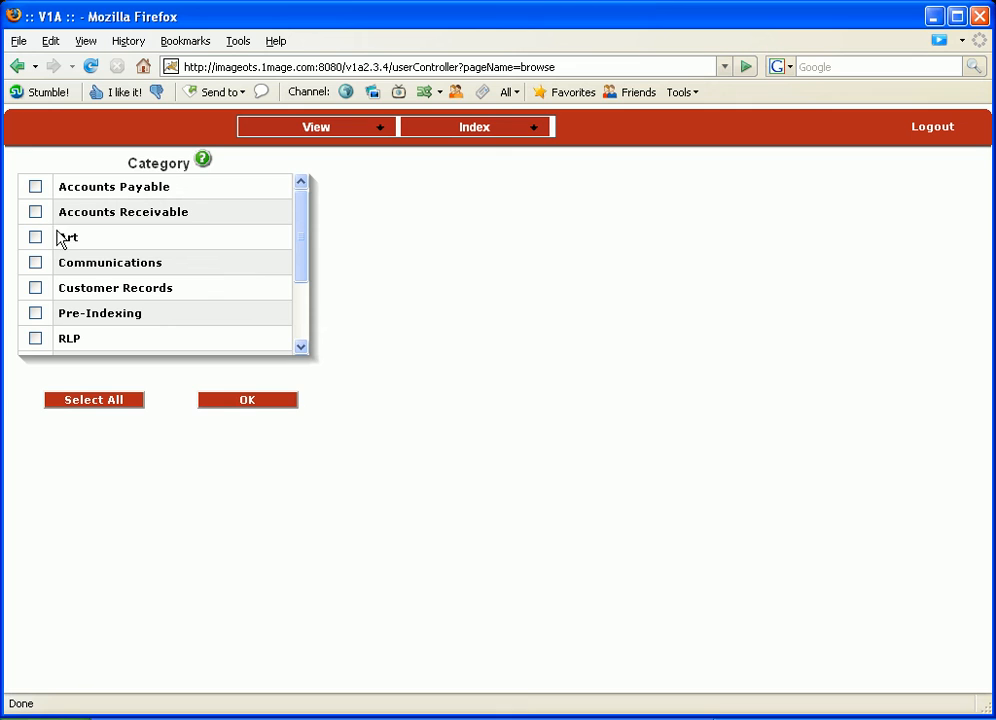
left_click(36, 236)
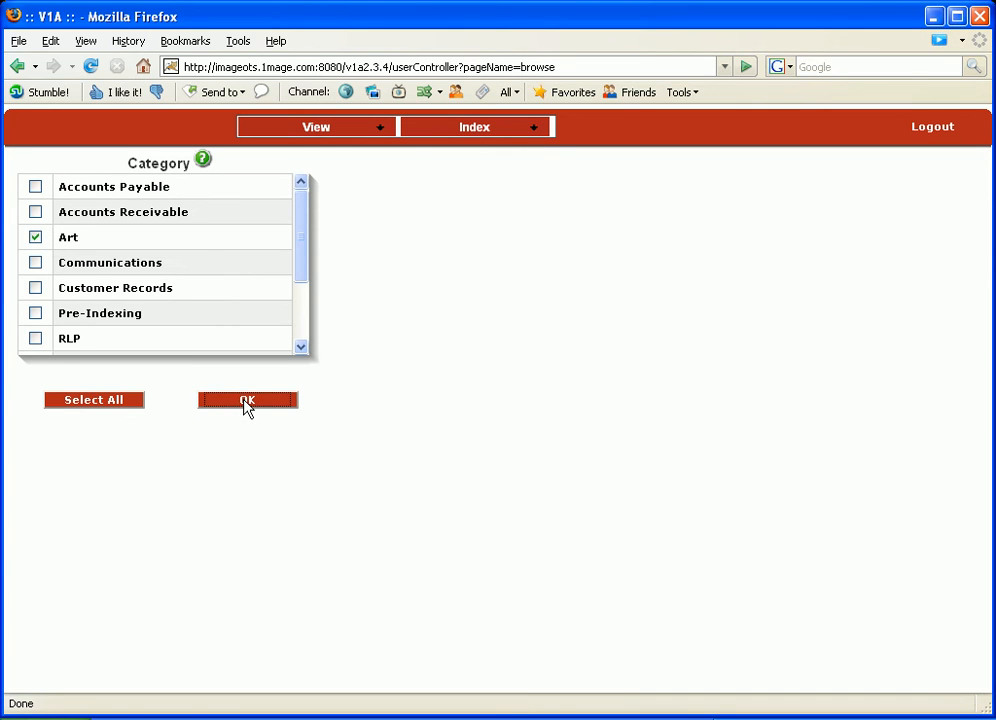
left_click(248, 400)
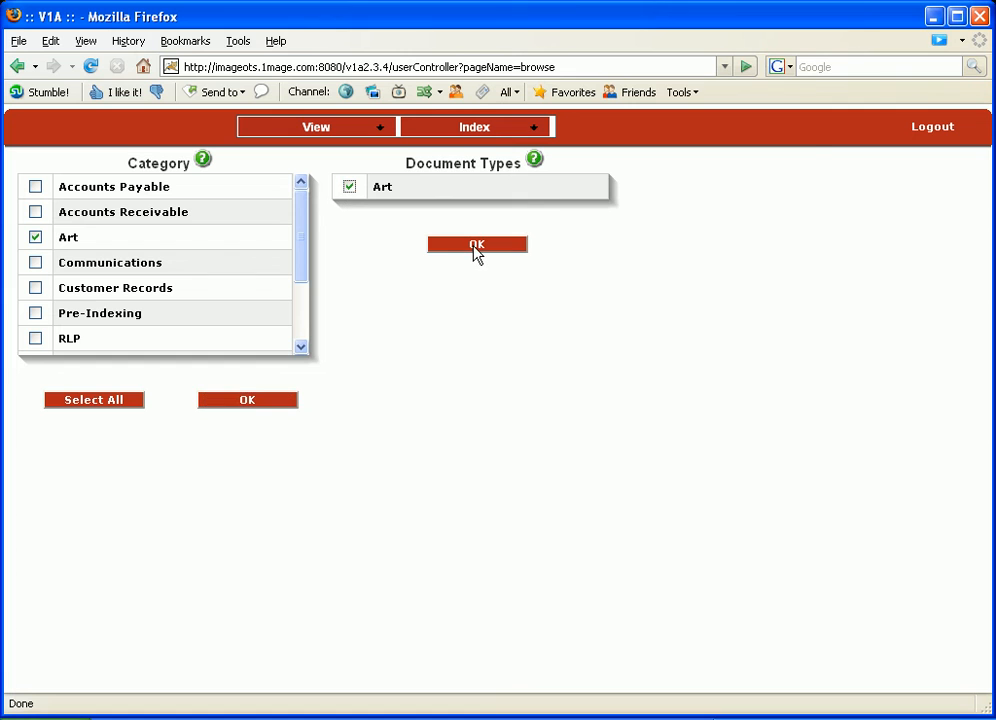
left_click(476, 244)
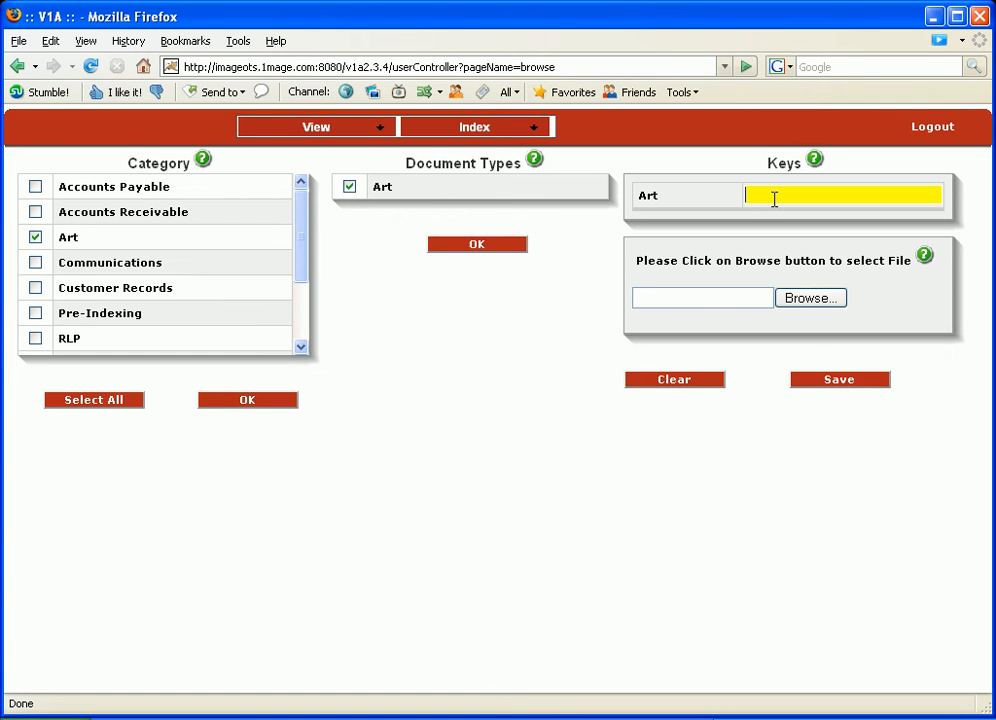
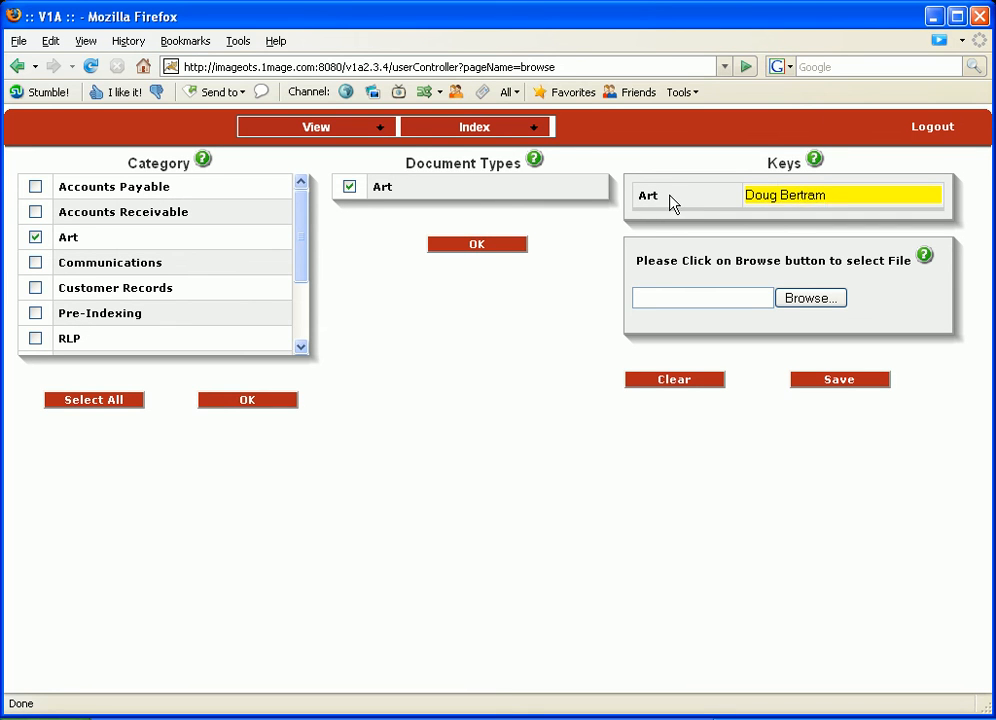
left_click(810, 298)
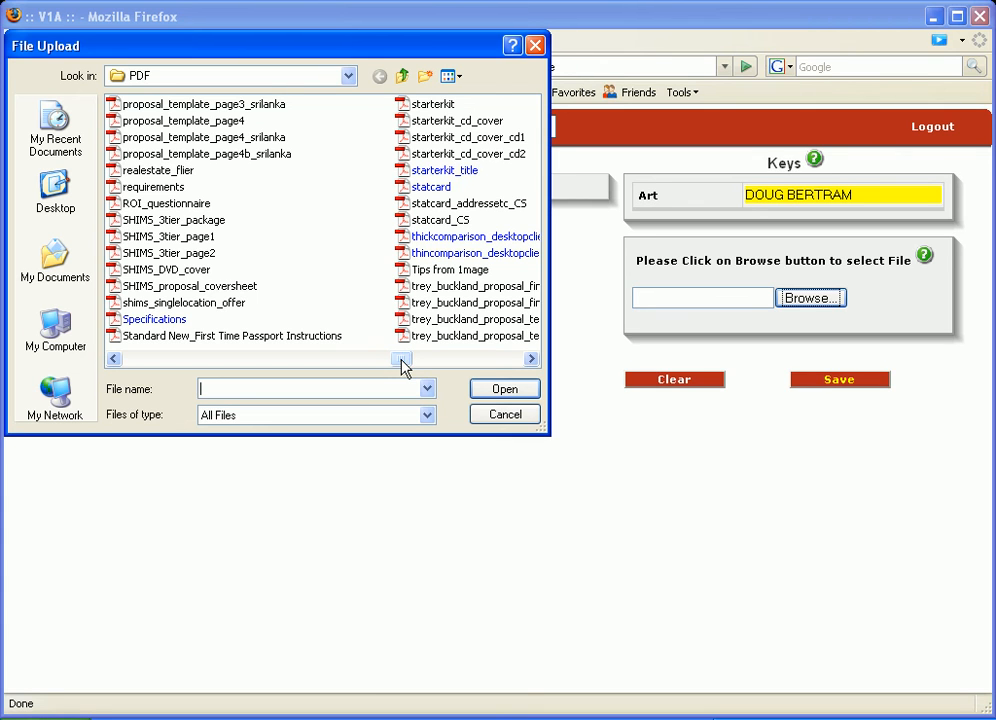
left_click(176, 218)
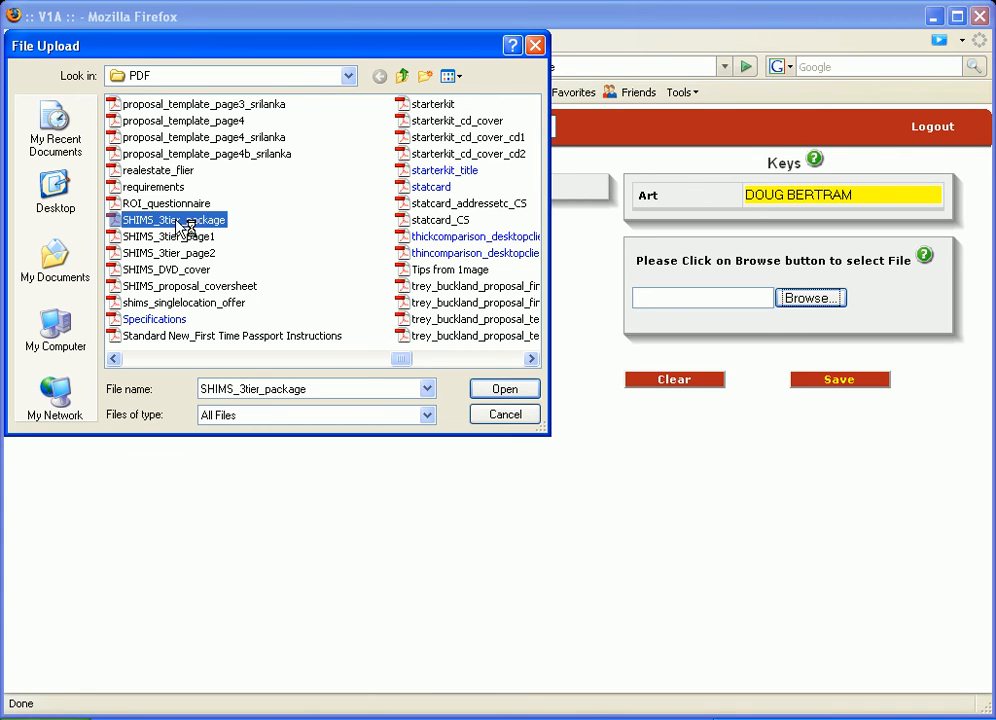
left_click(504, 388)
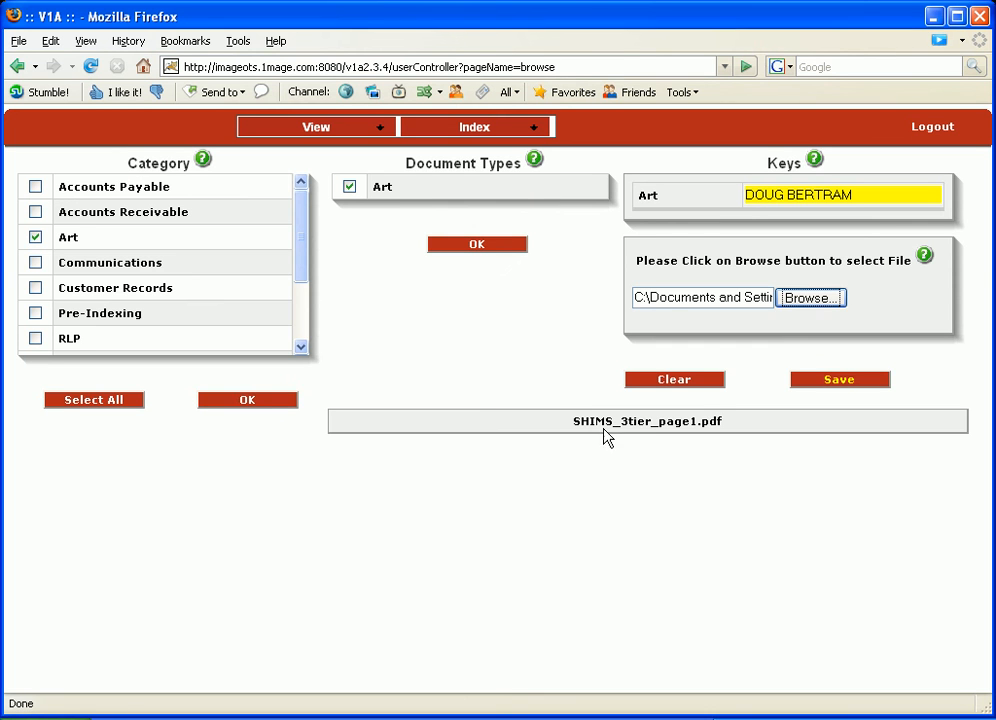
mouse_move(640, 442)
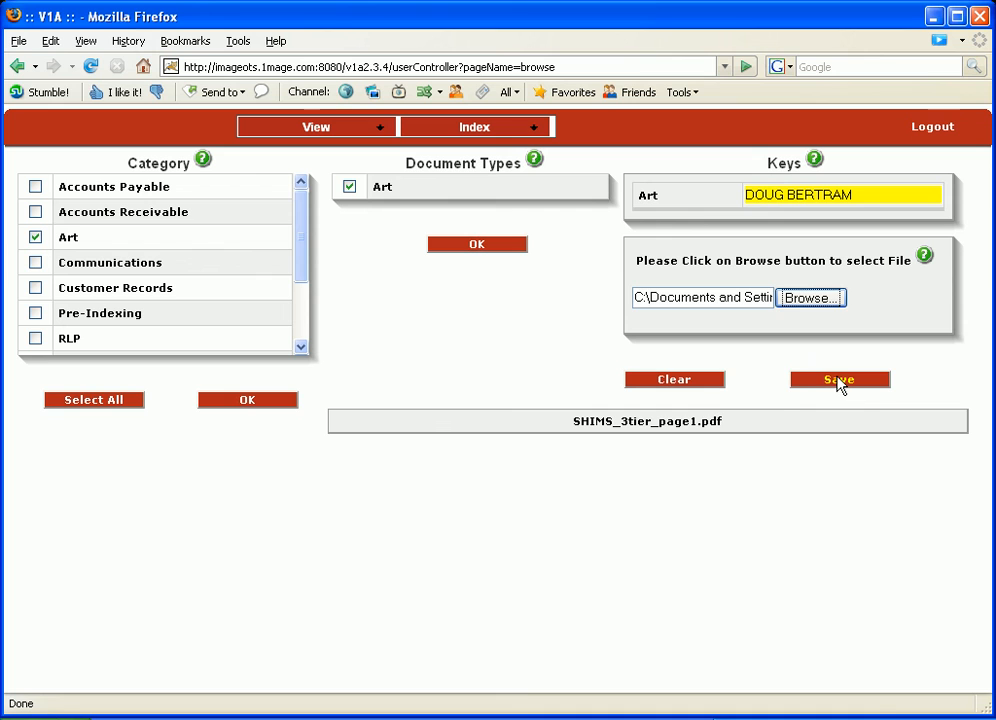
left_click(840, 380)
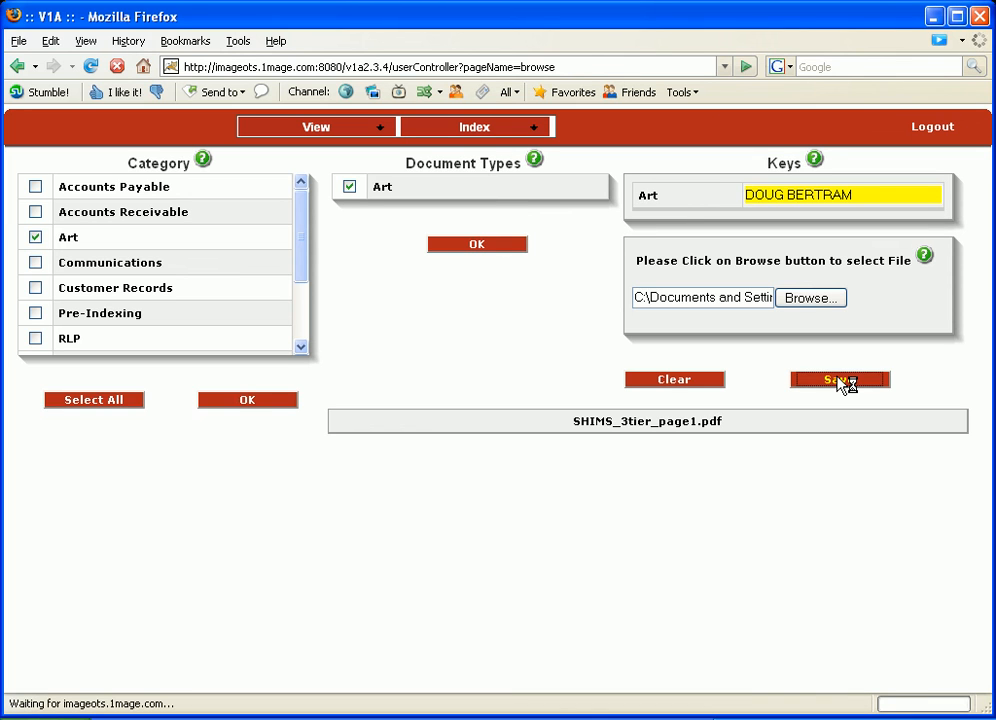
left_click(840, 380)
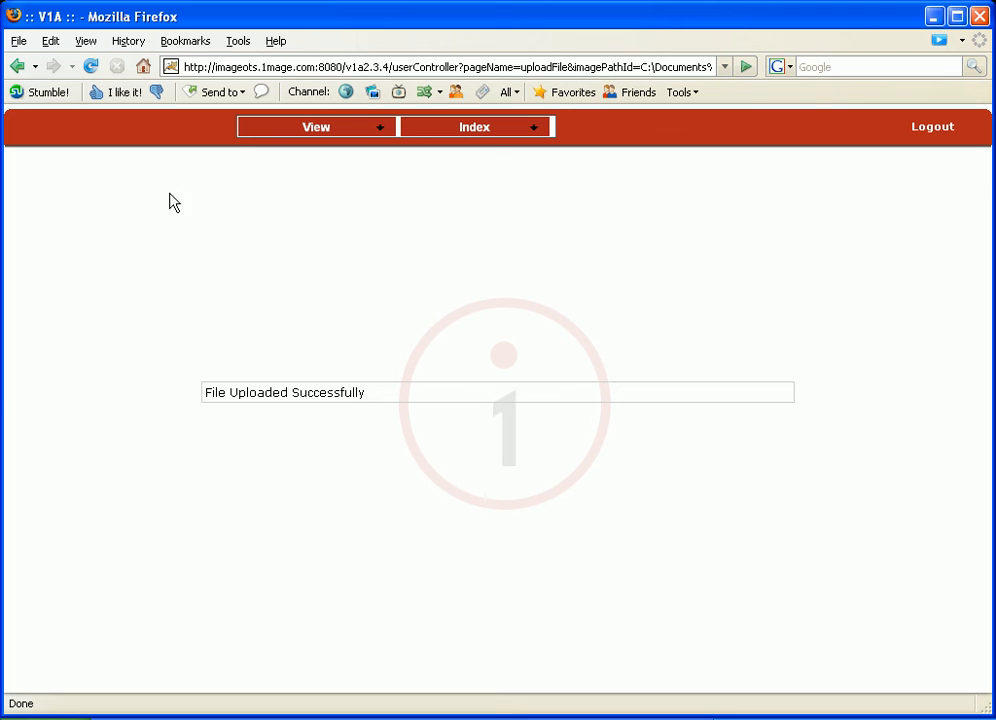
Choose the Art category and Art document type for viewing, reaching the key form.
left_click(316, 126)
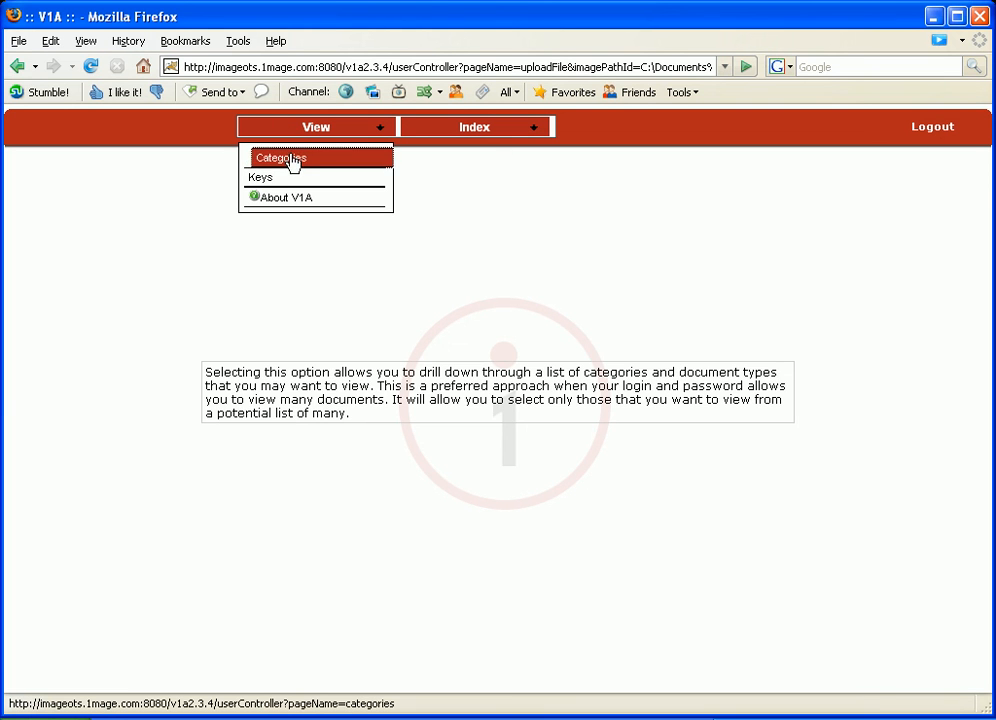
left_click(280, 158)
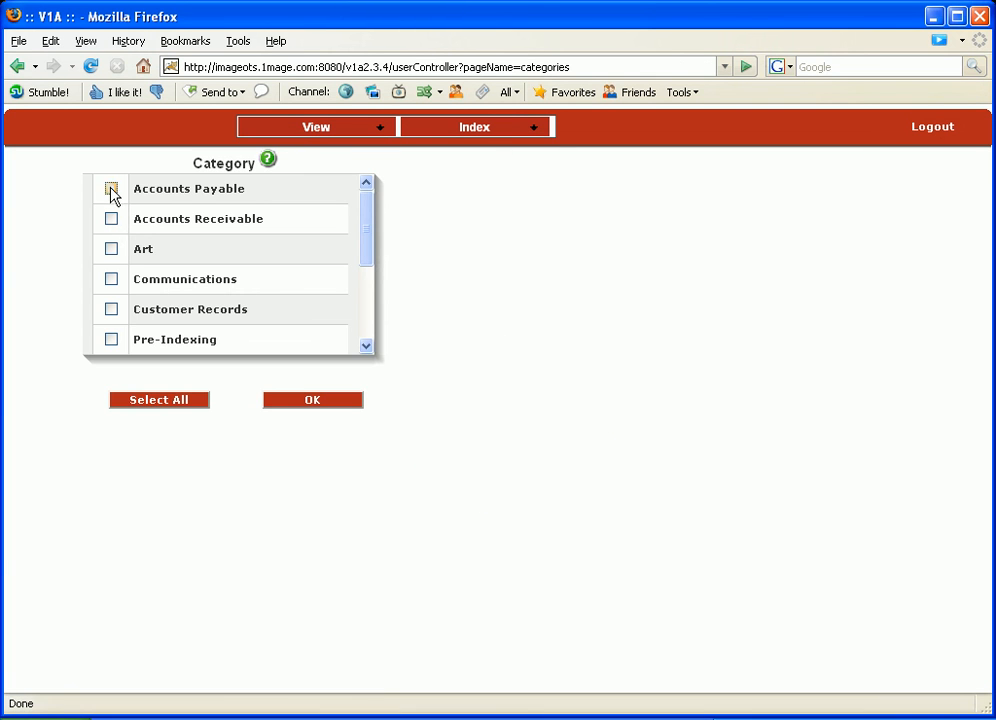
left_click(312, 400)
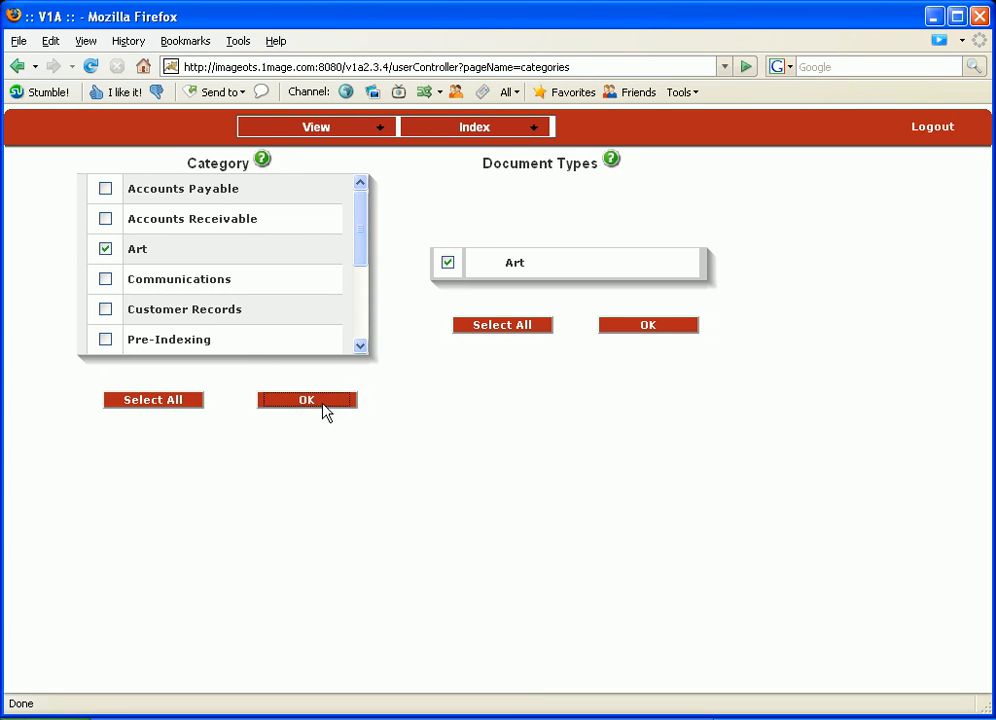
left_click(648, 324)
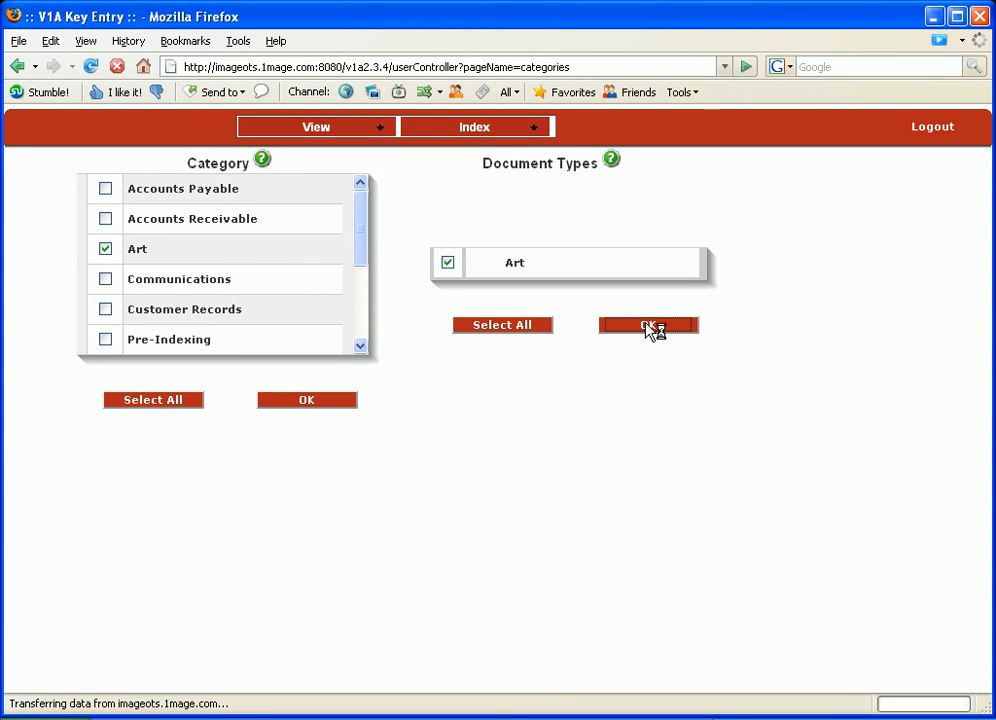
left_click(648, 324)
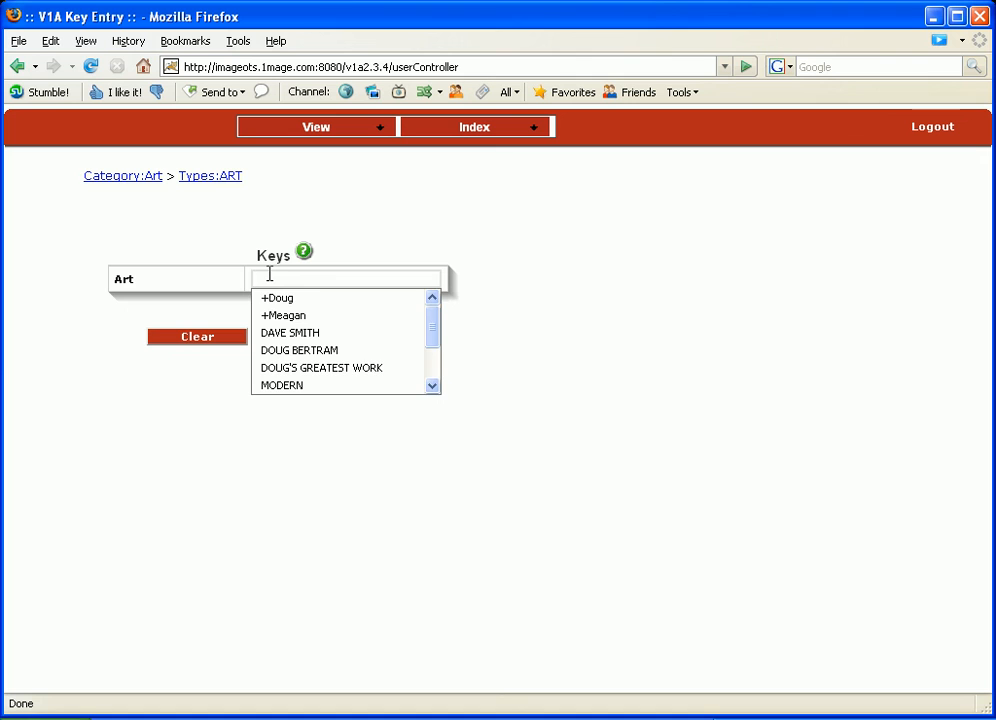
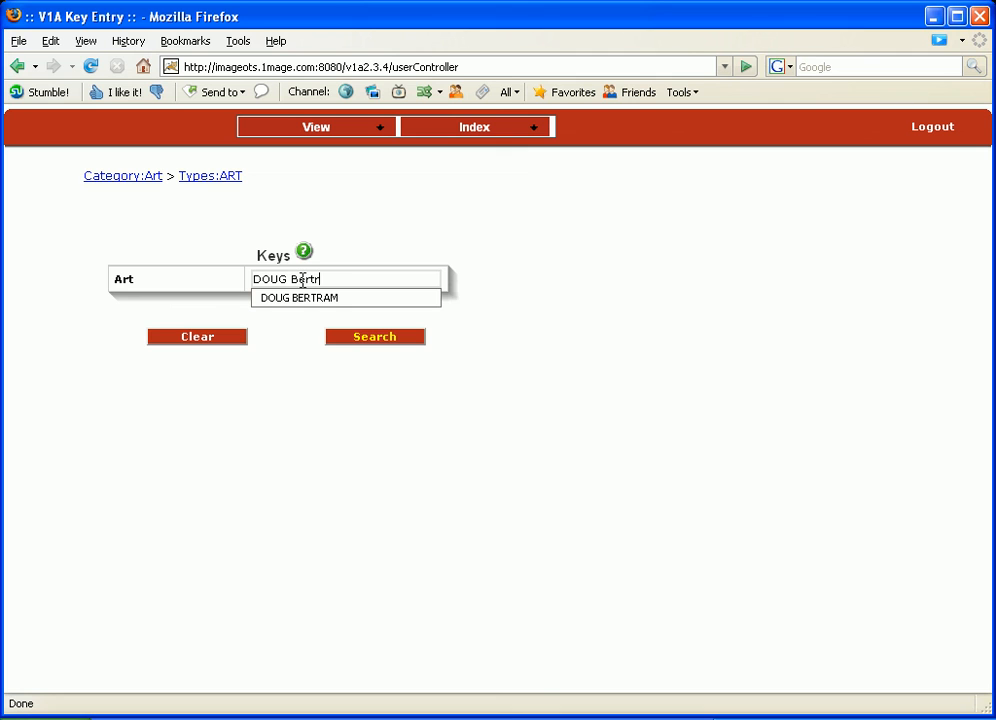
left_click(298, 296)
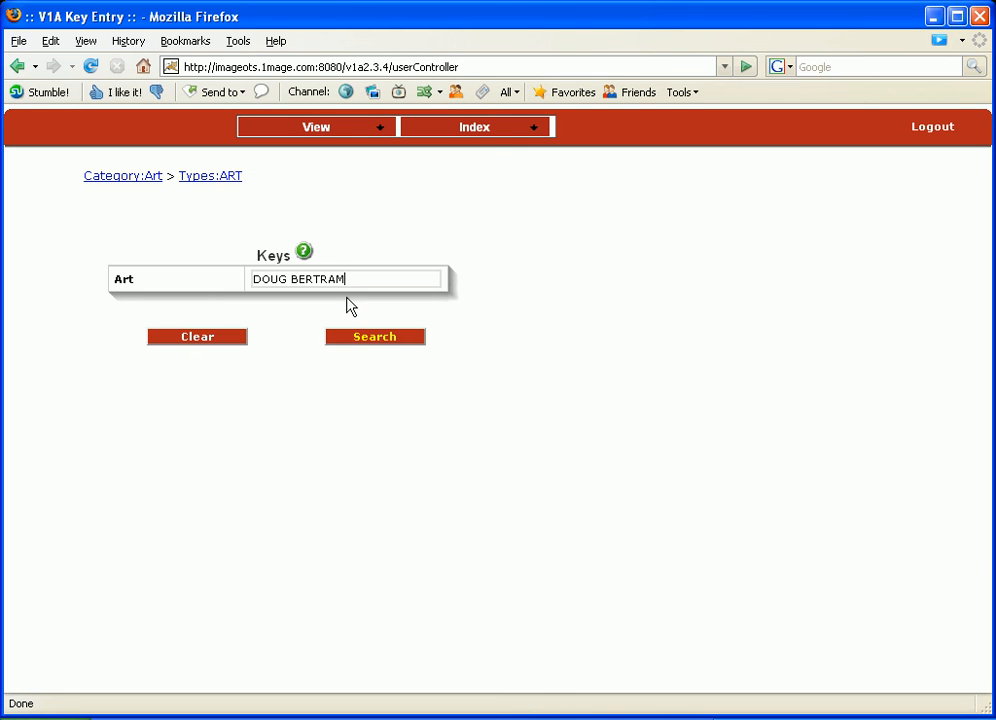
left_click(376, 336)
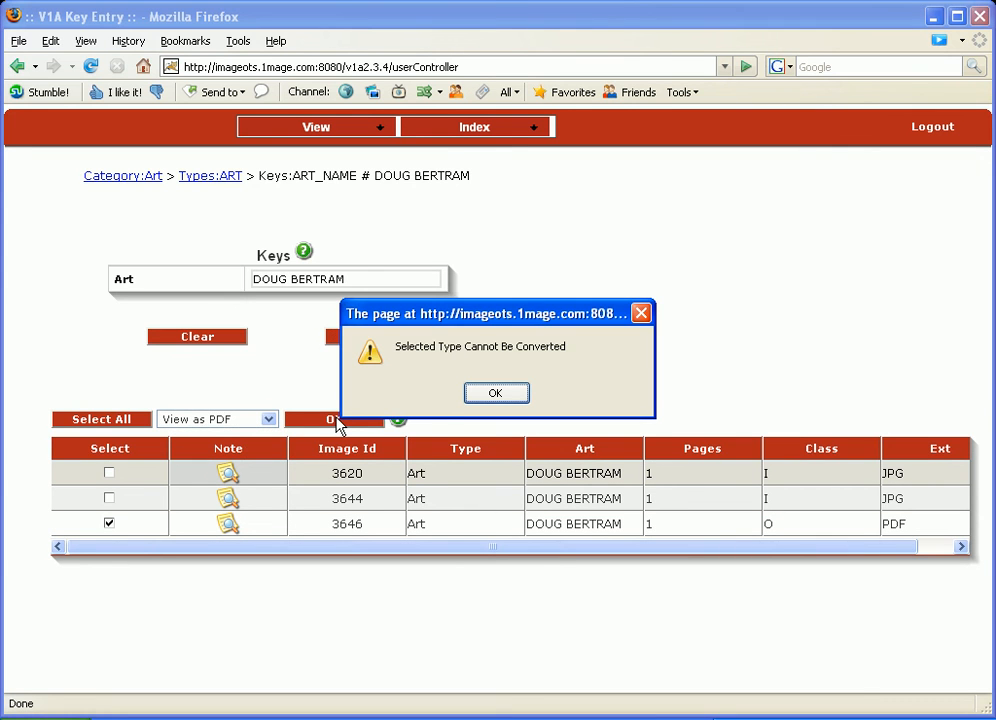
Dismiss the cannot-be-converted warning and view the uploaded image 3646 as a PDF.
left_click(496, 392)
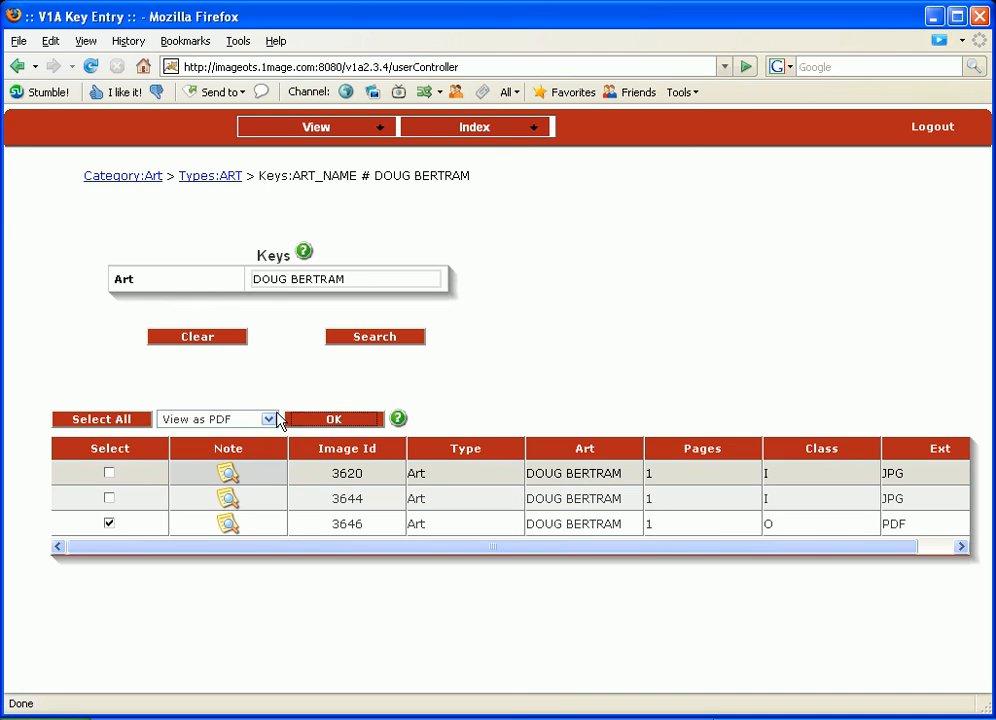
left_click(334, 420)
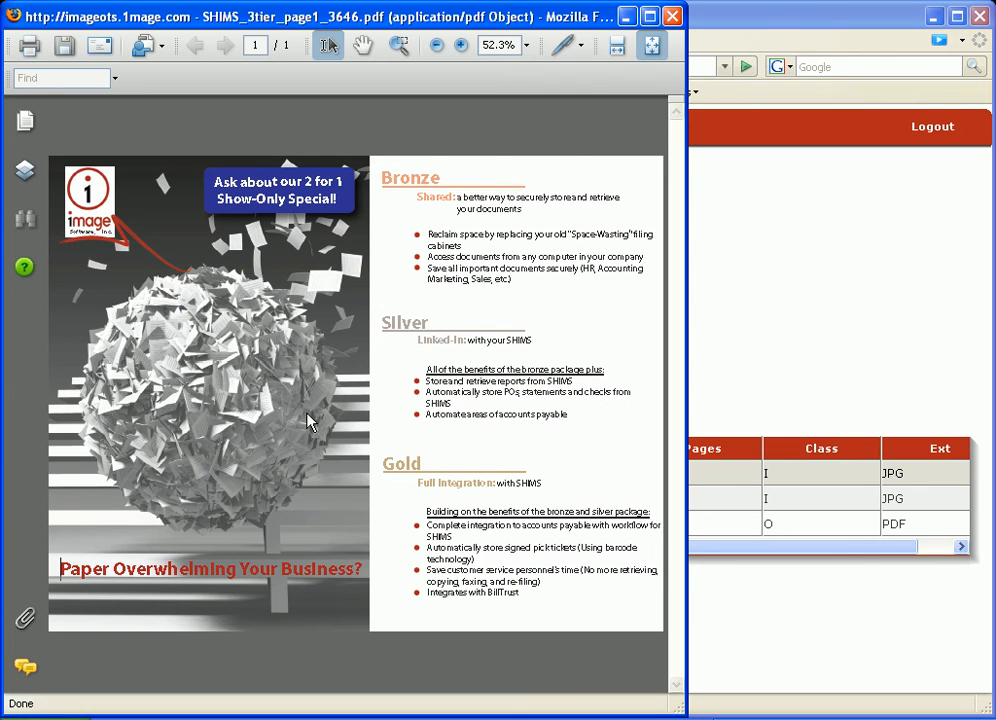
mouse_move(560, 148)
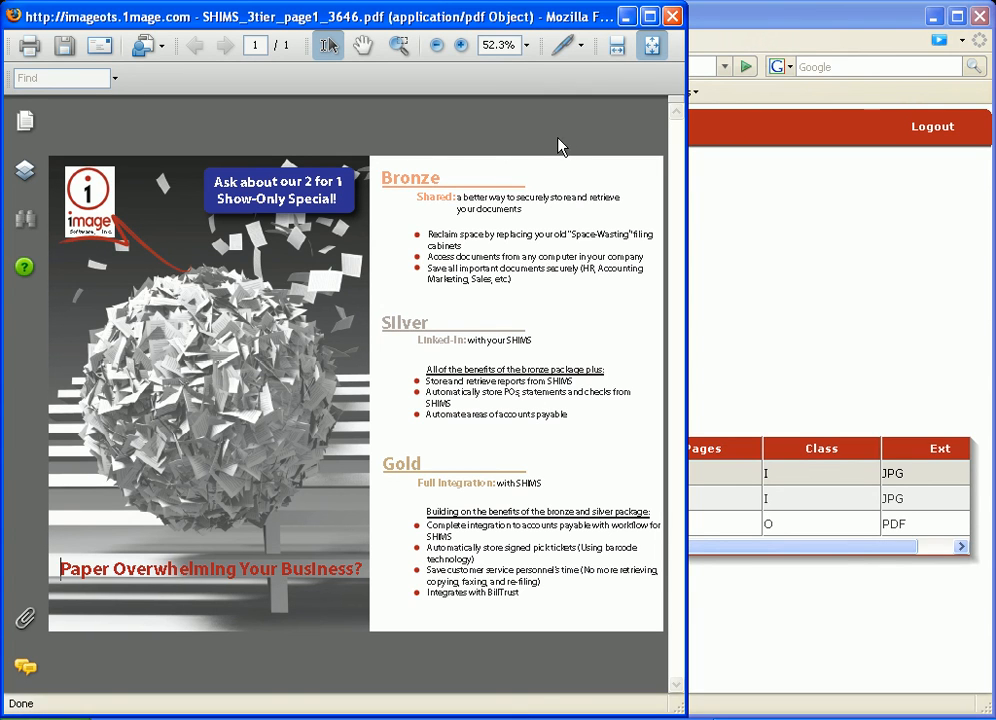